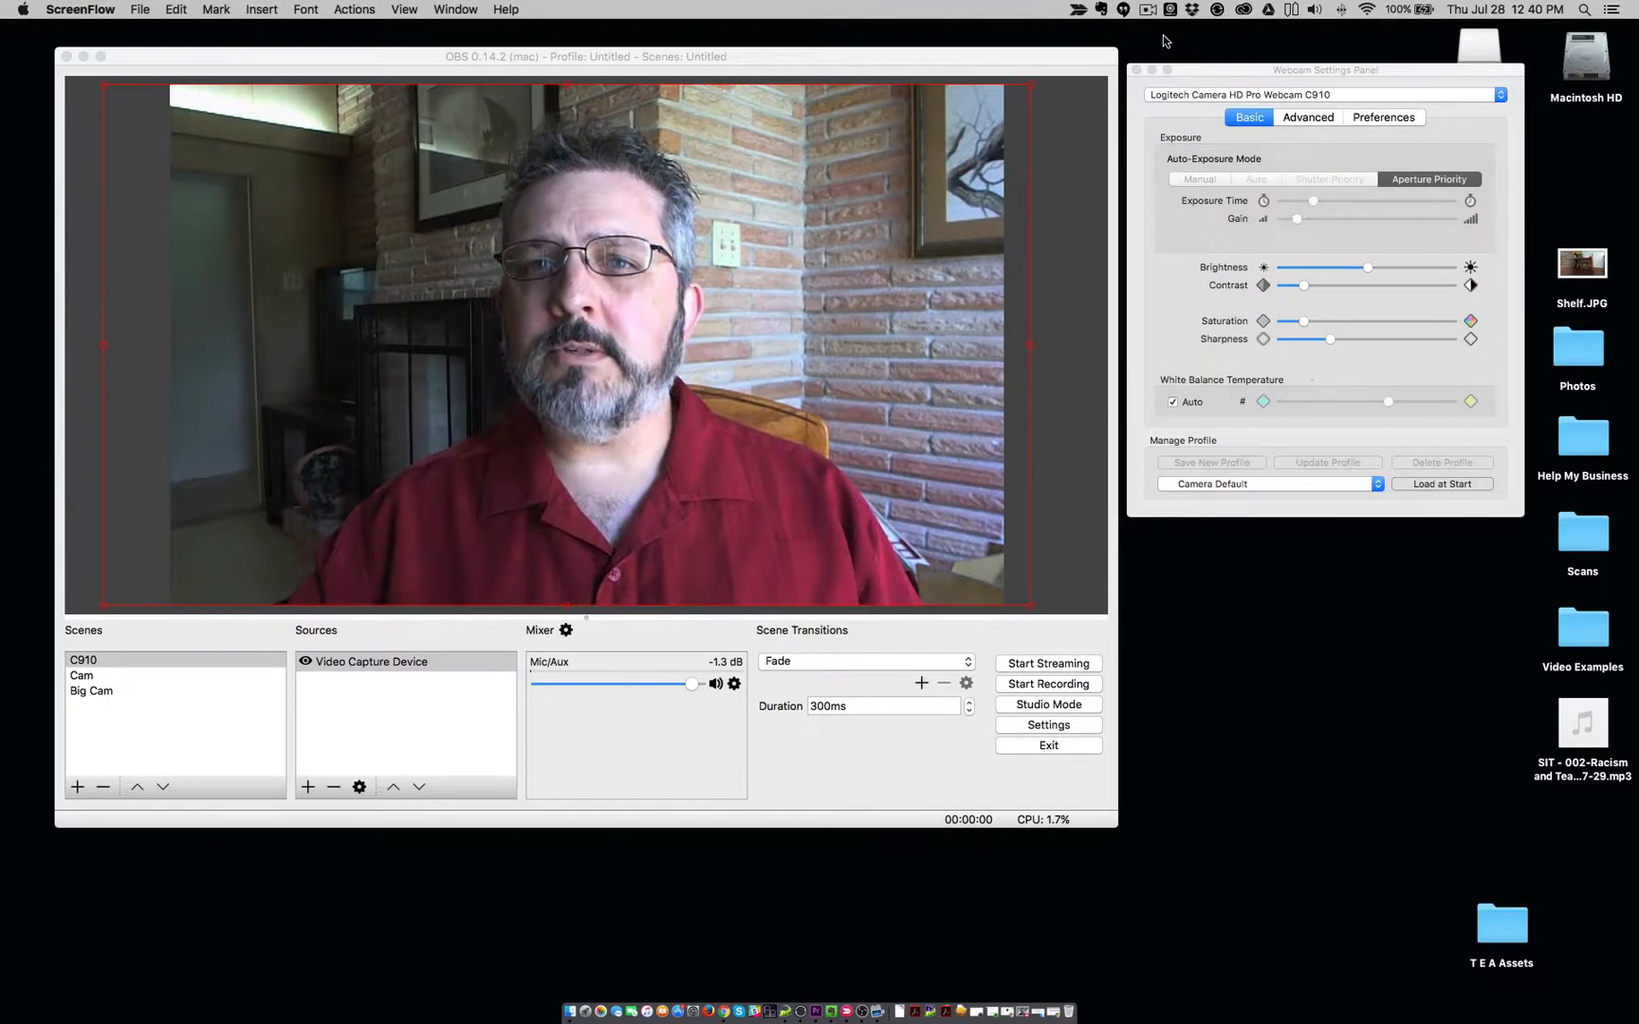
- Select the Logitech C910 as the webcam to adjust and switch exposure to manual
left_click(1171, 11)
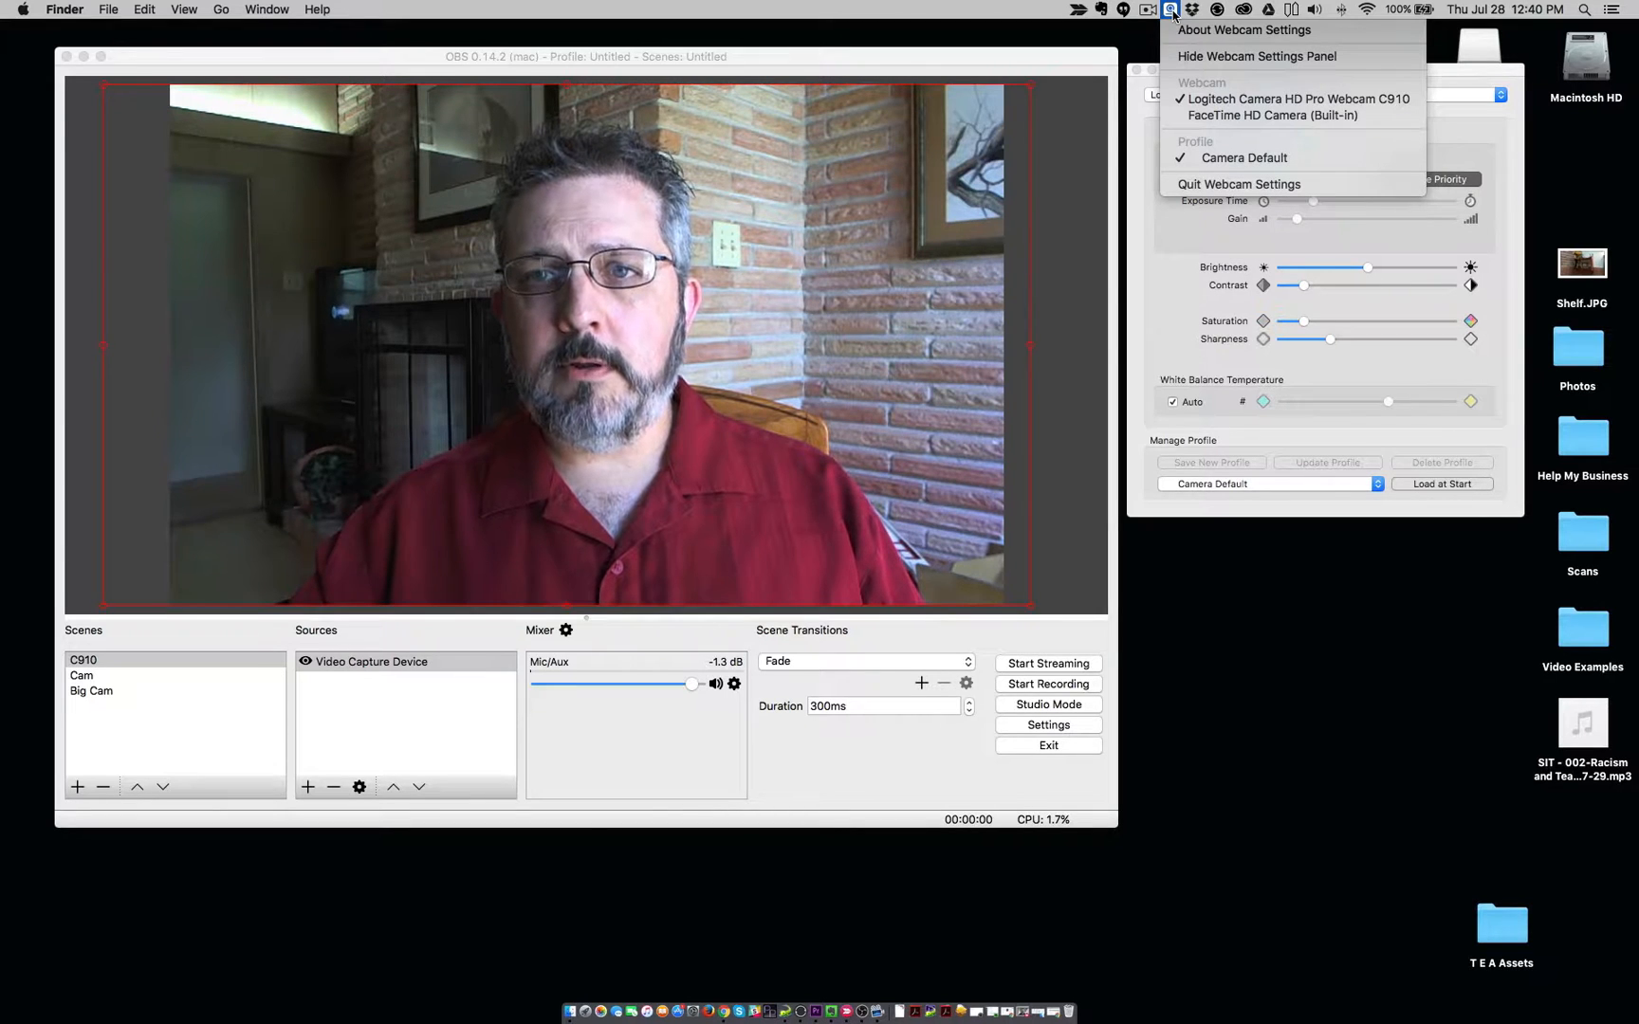
mouse_move(1244, 30)
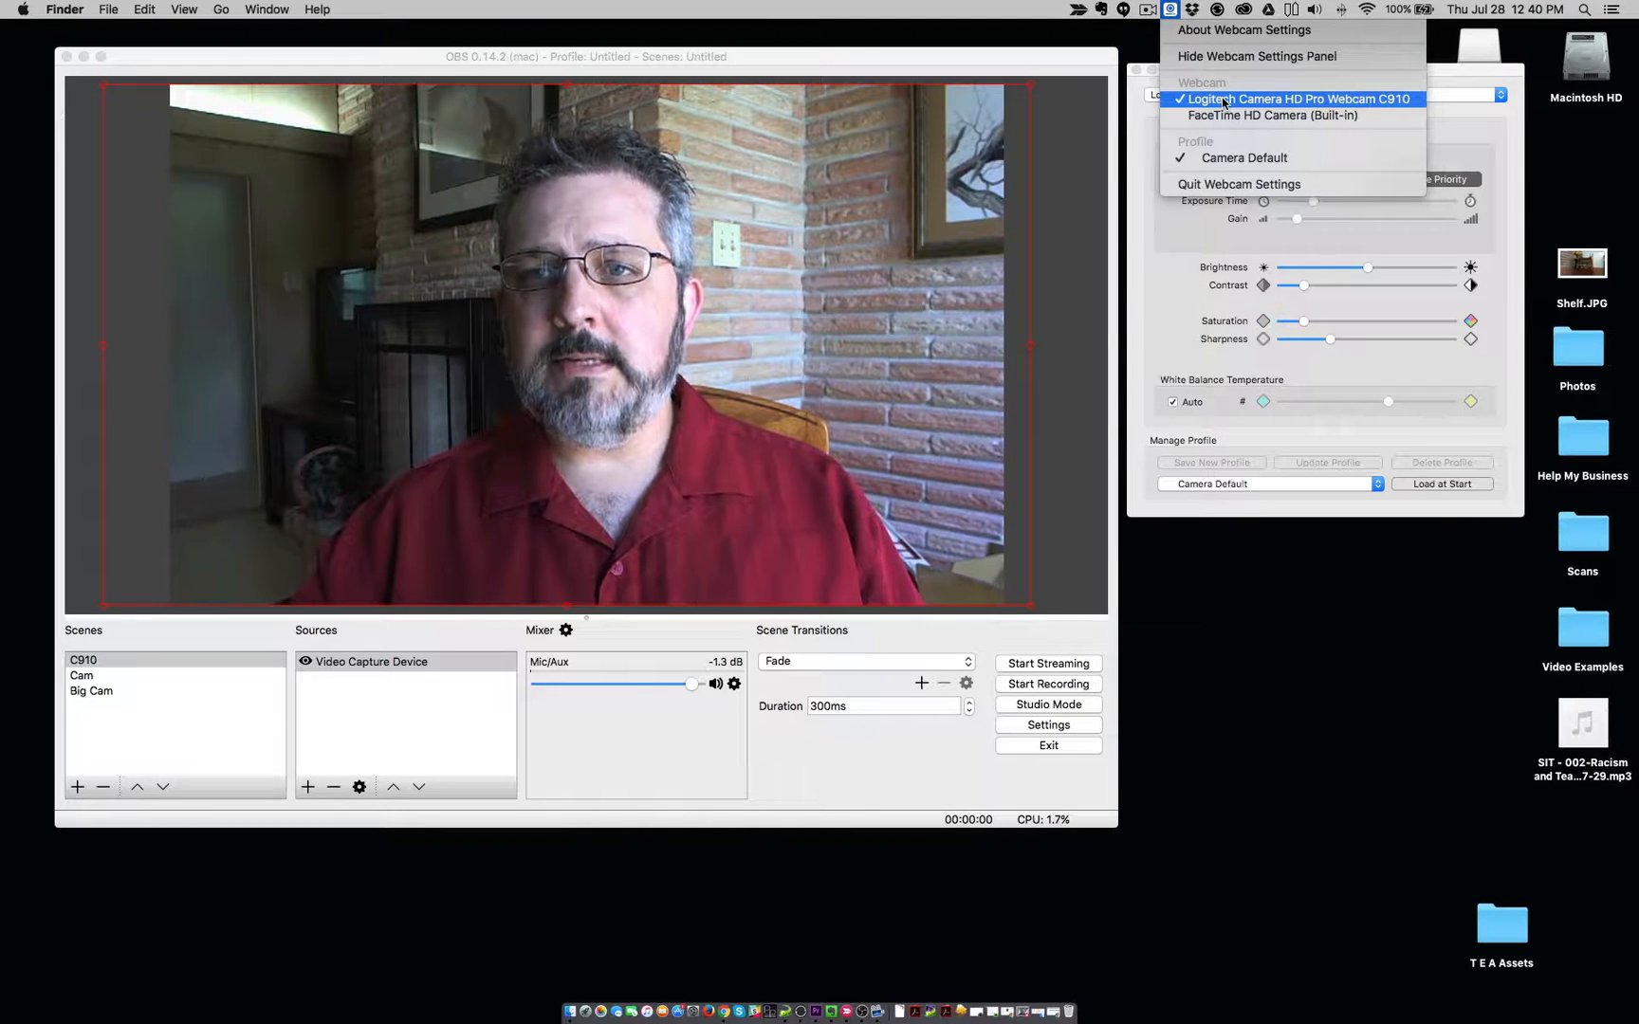
left_click(1290, 98)
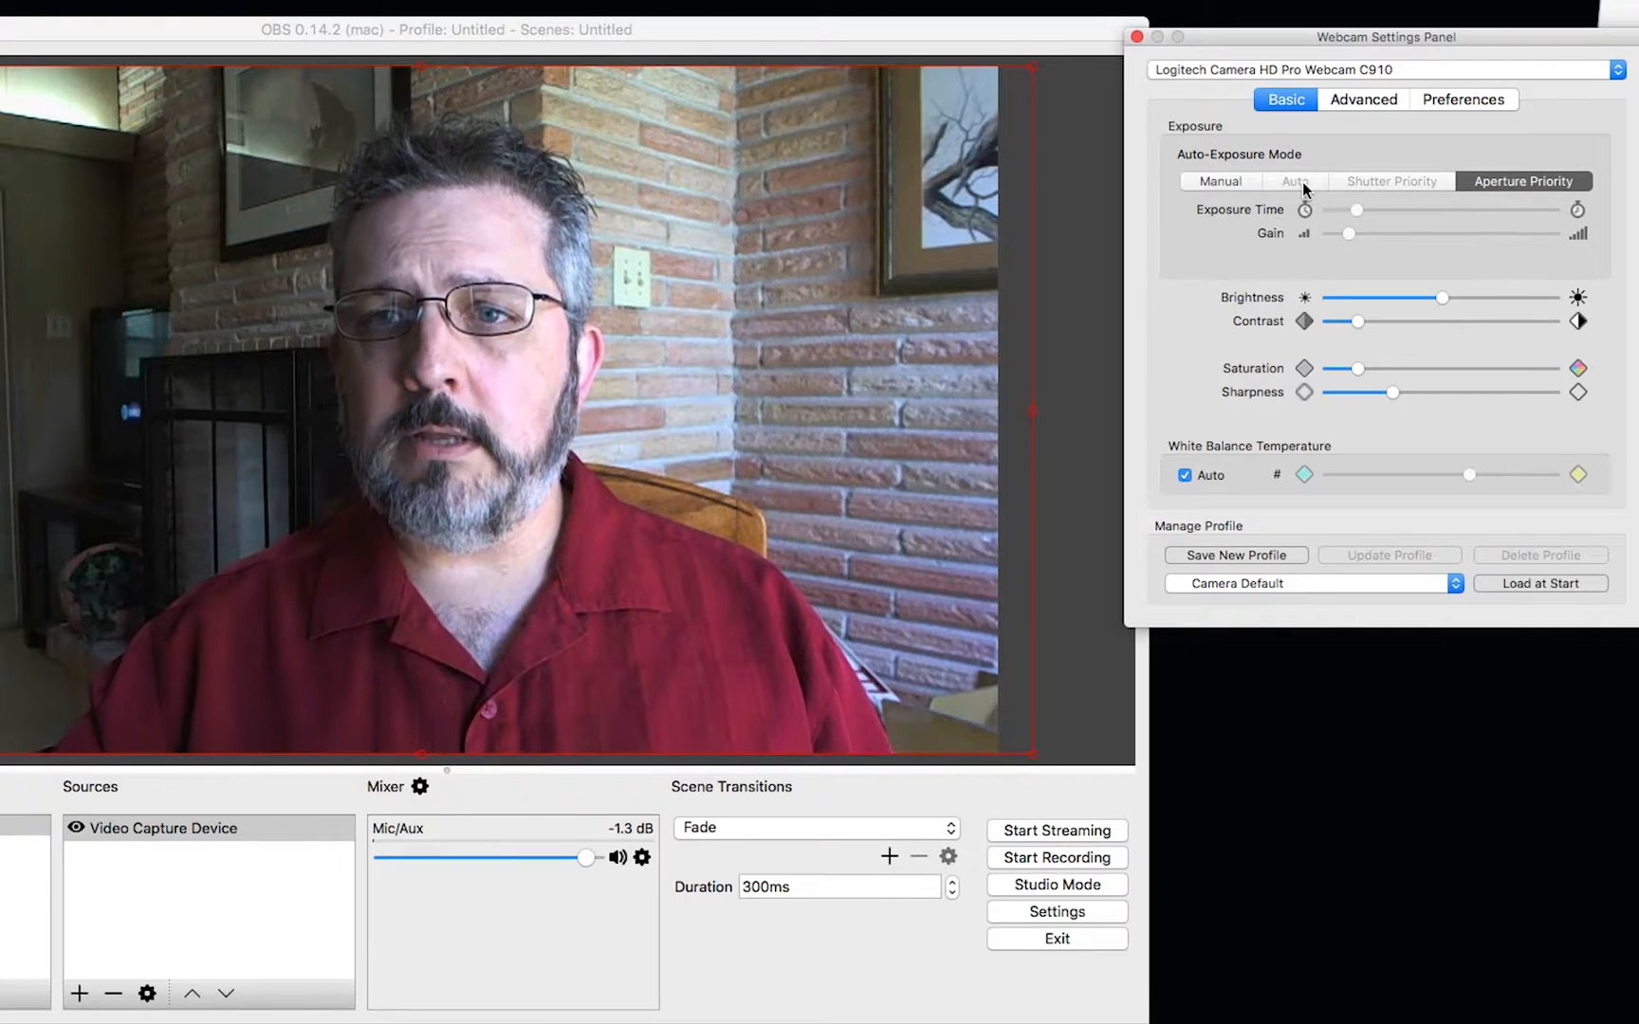
left_click(1220, 182)
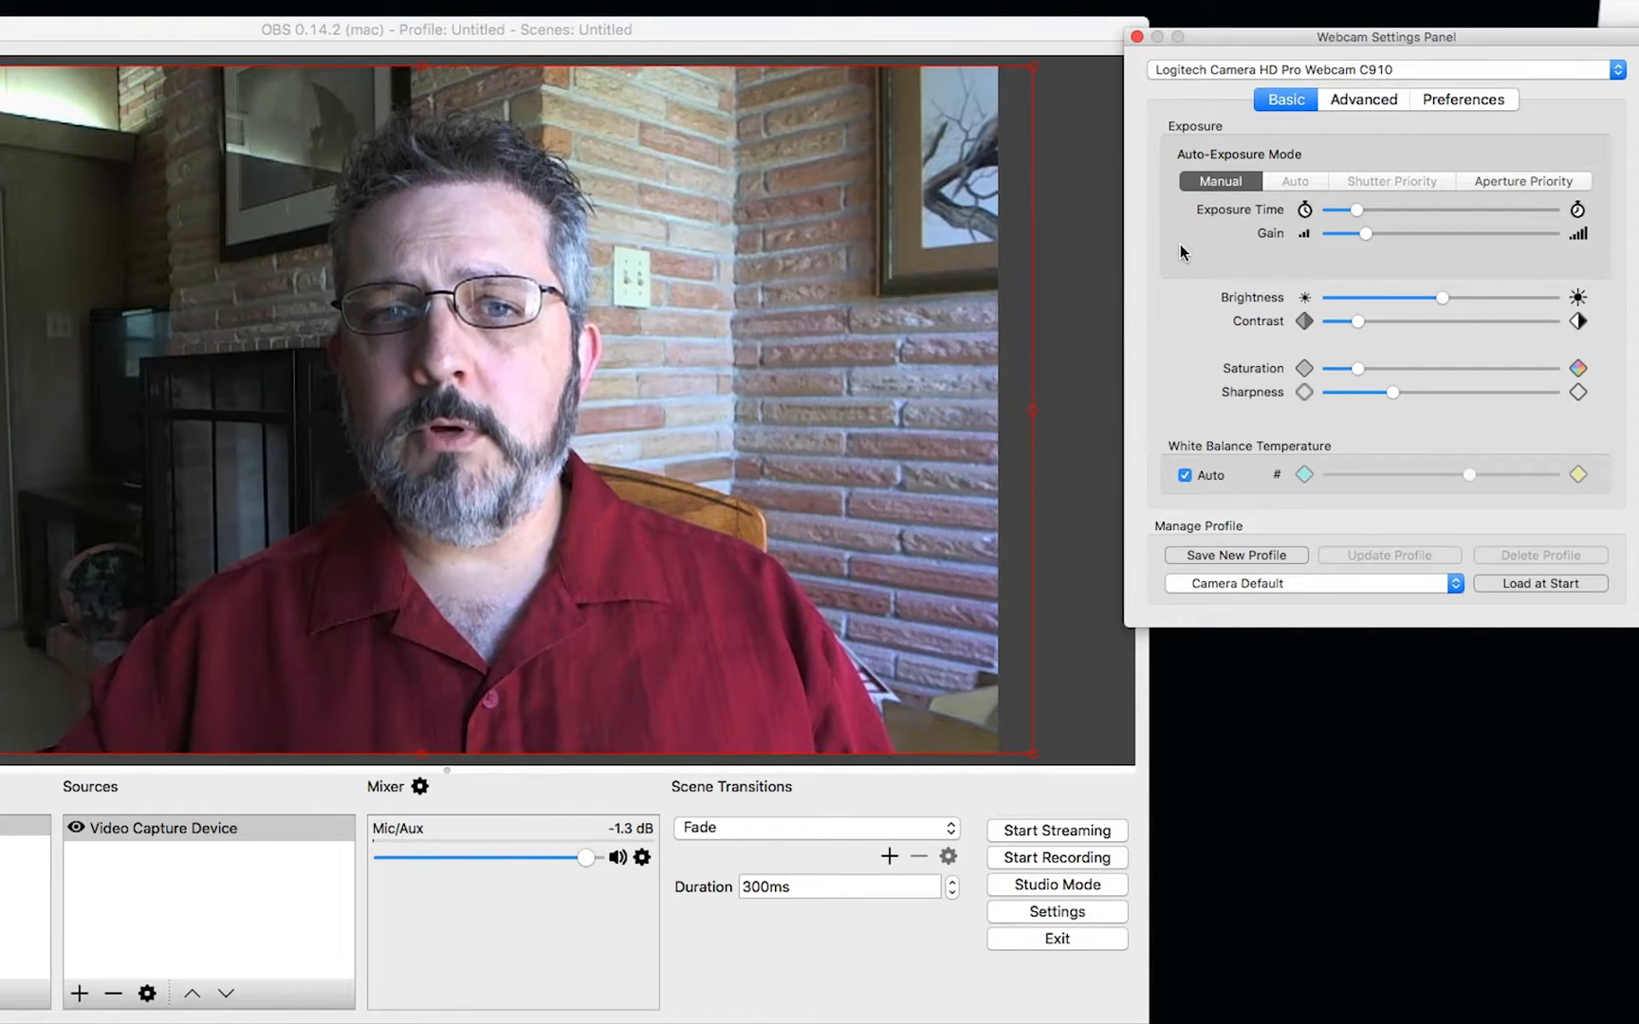
- Tune manual exposure time up and down, settling slightly longer than the starting value
left_click_drag(1358, 210, 1354, 211)
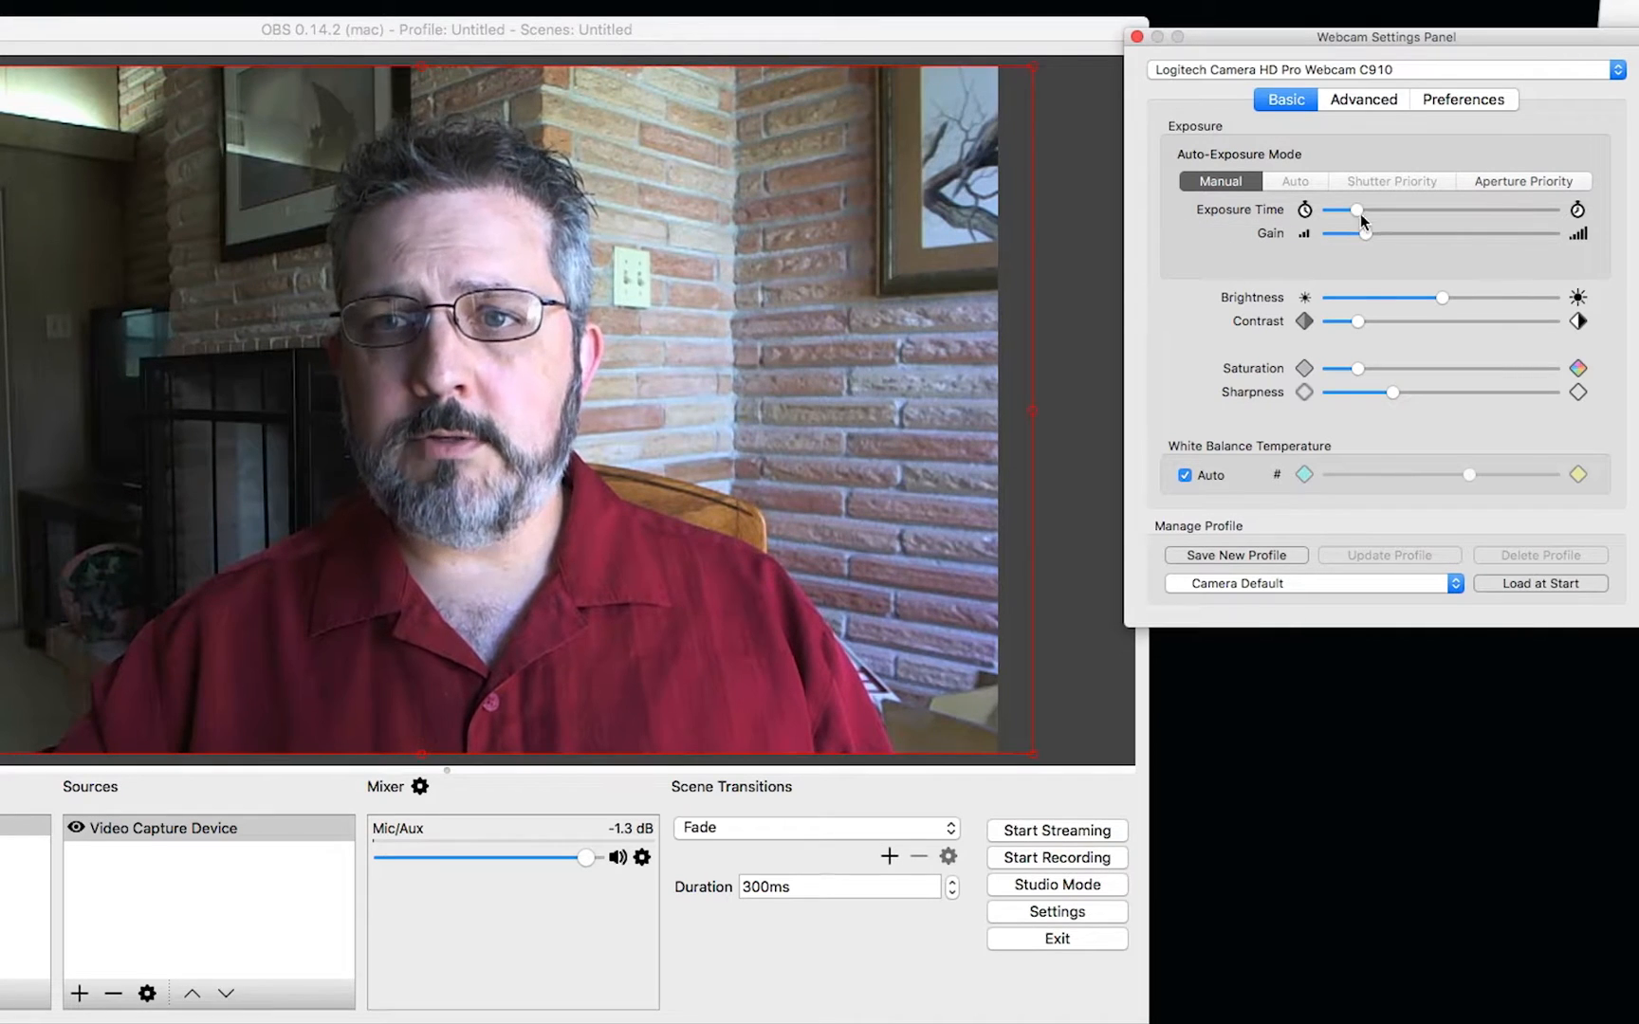
left_click_drag(1356, 210, 1392, 211)
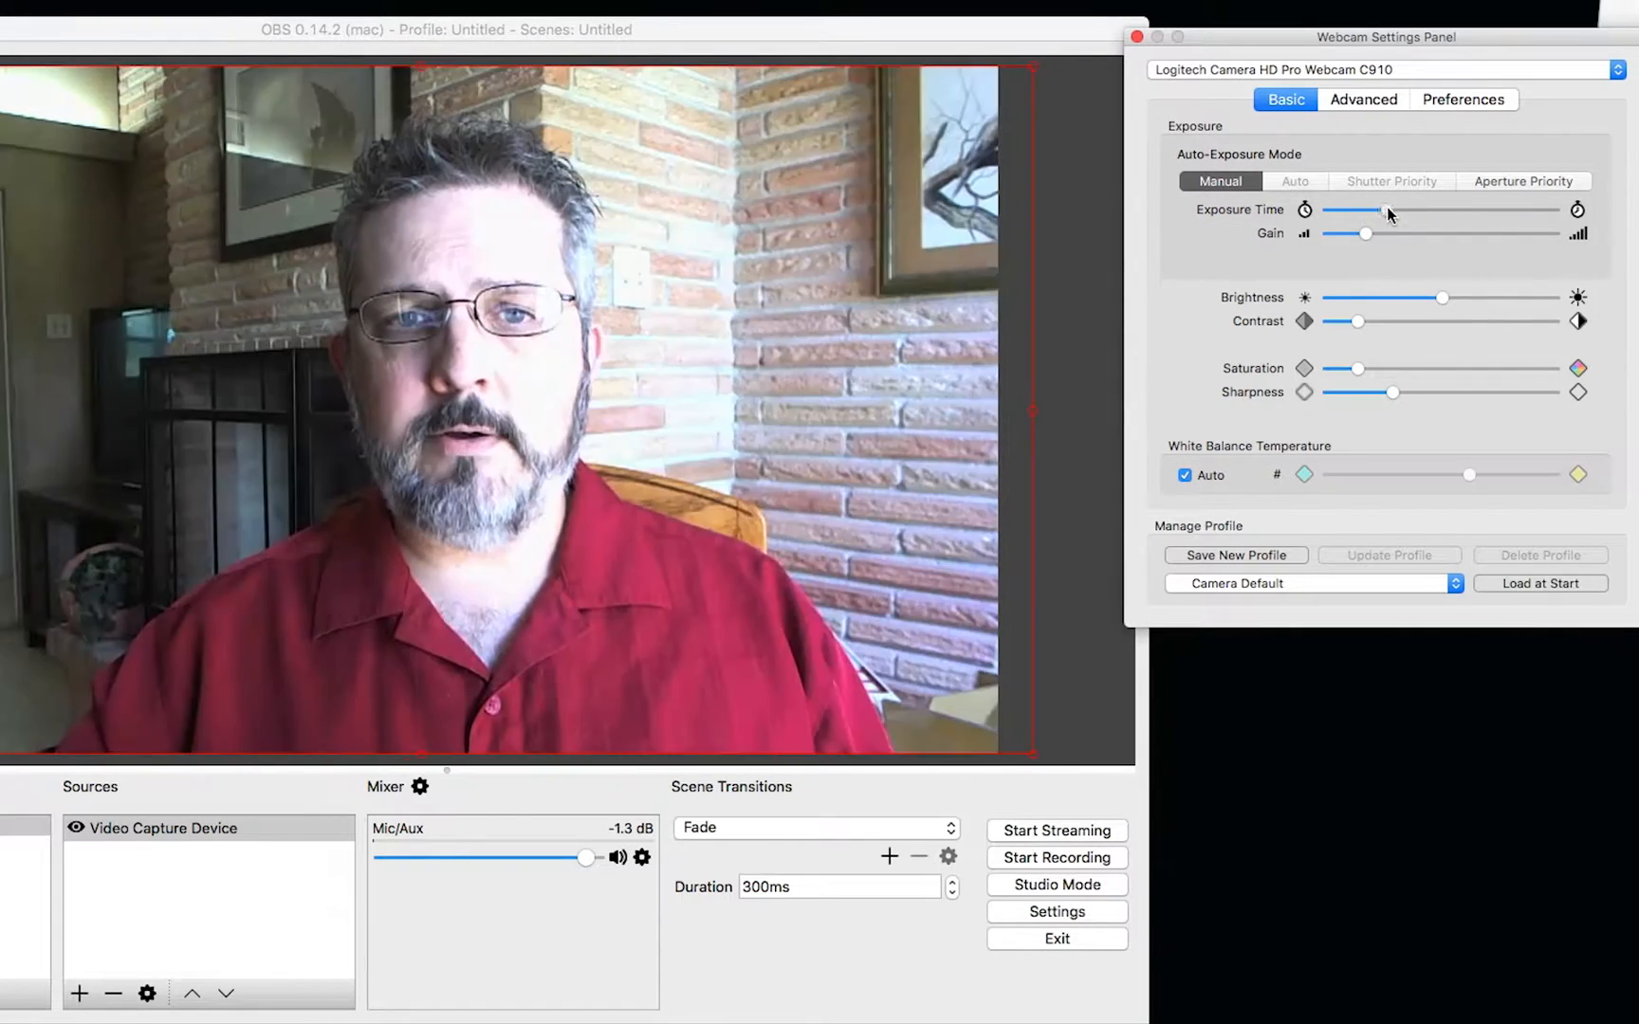
left_click_drag(1390, 211, 1461, 211)
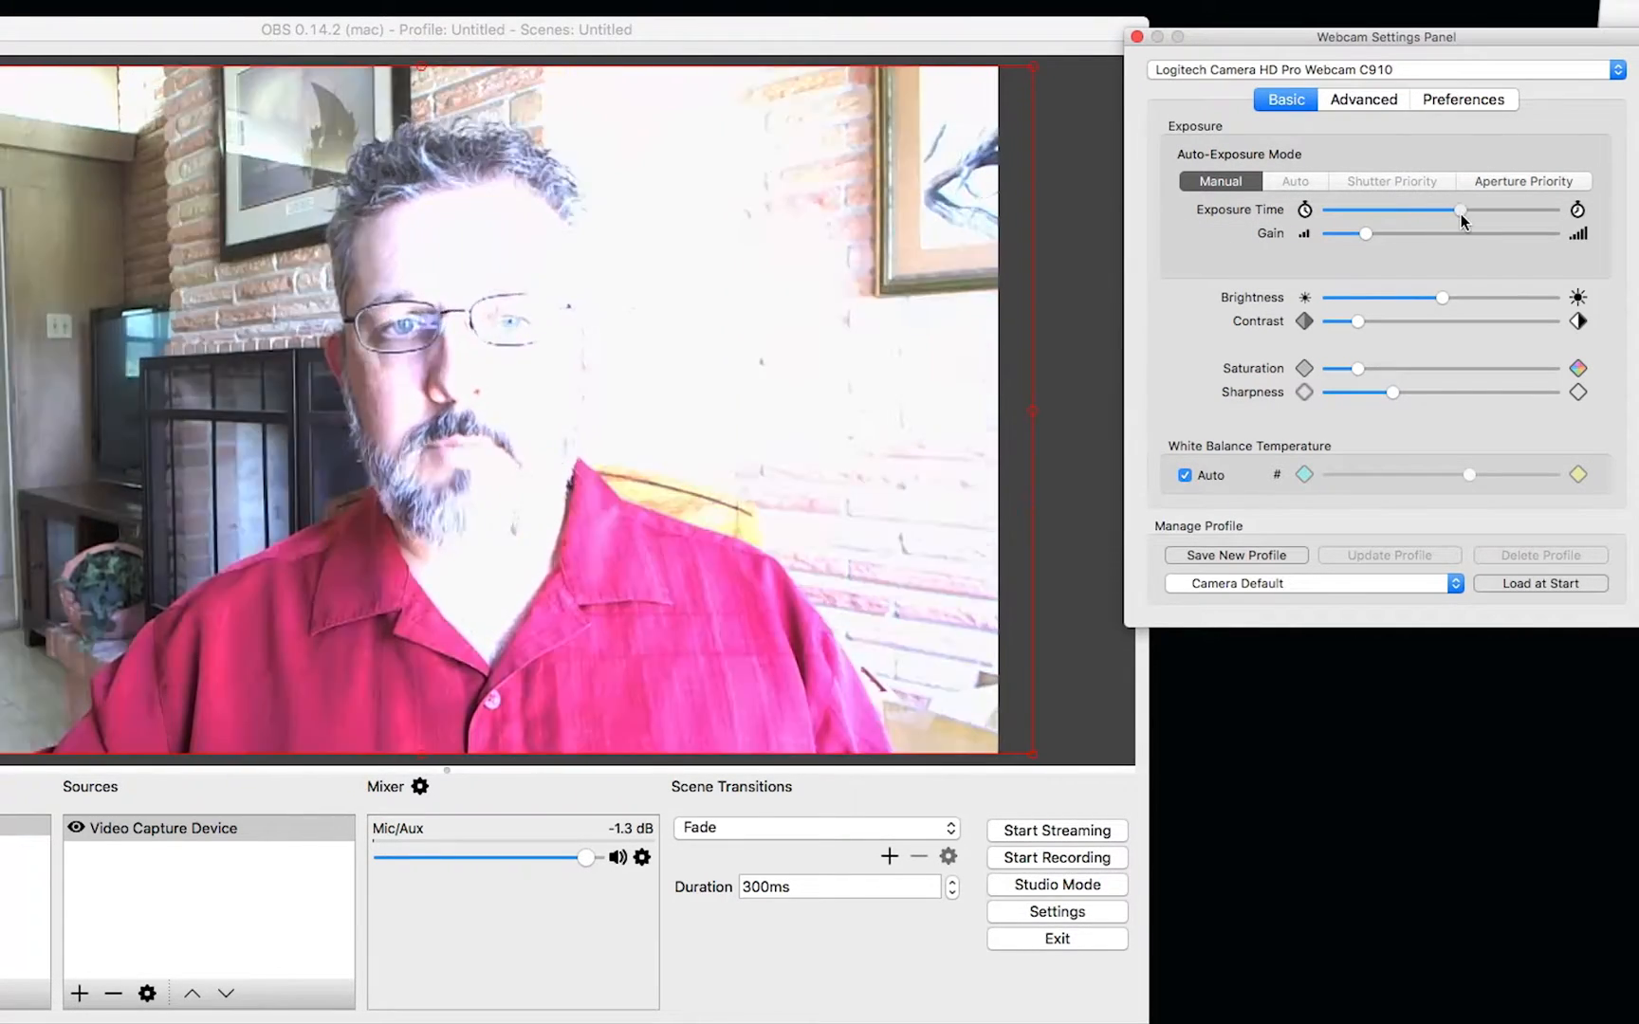
left_click_drag(1459, 211, 1349, 210)
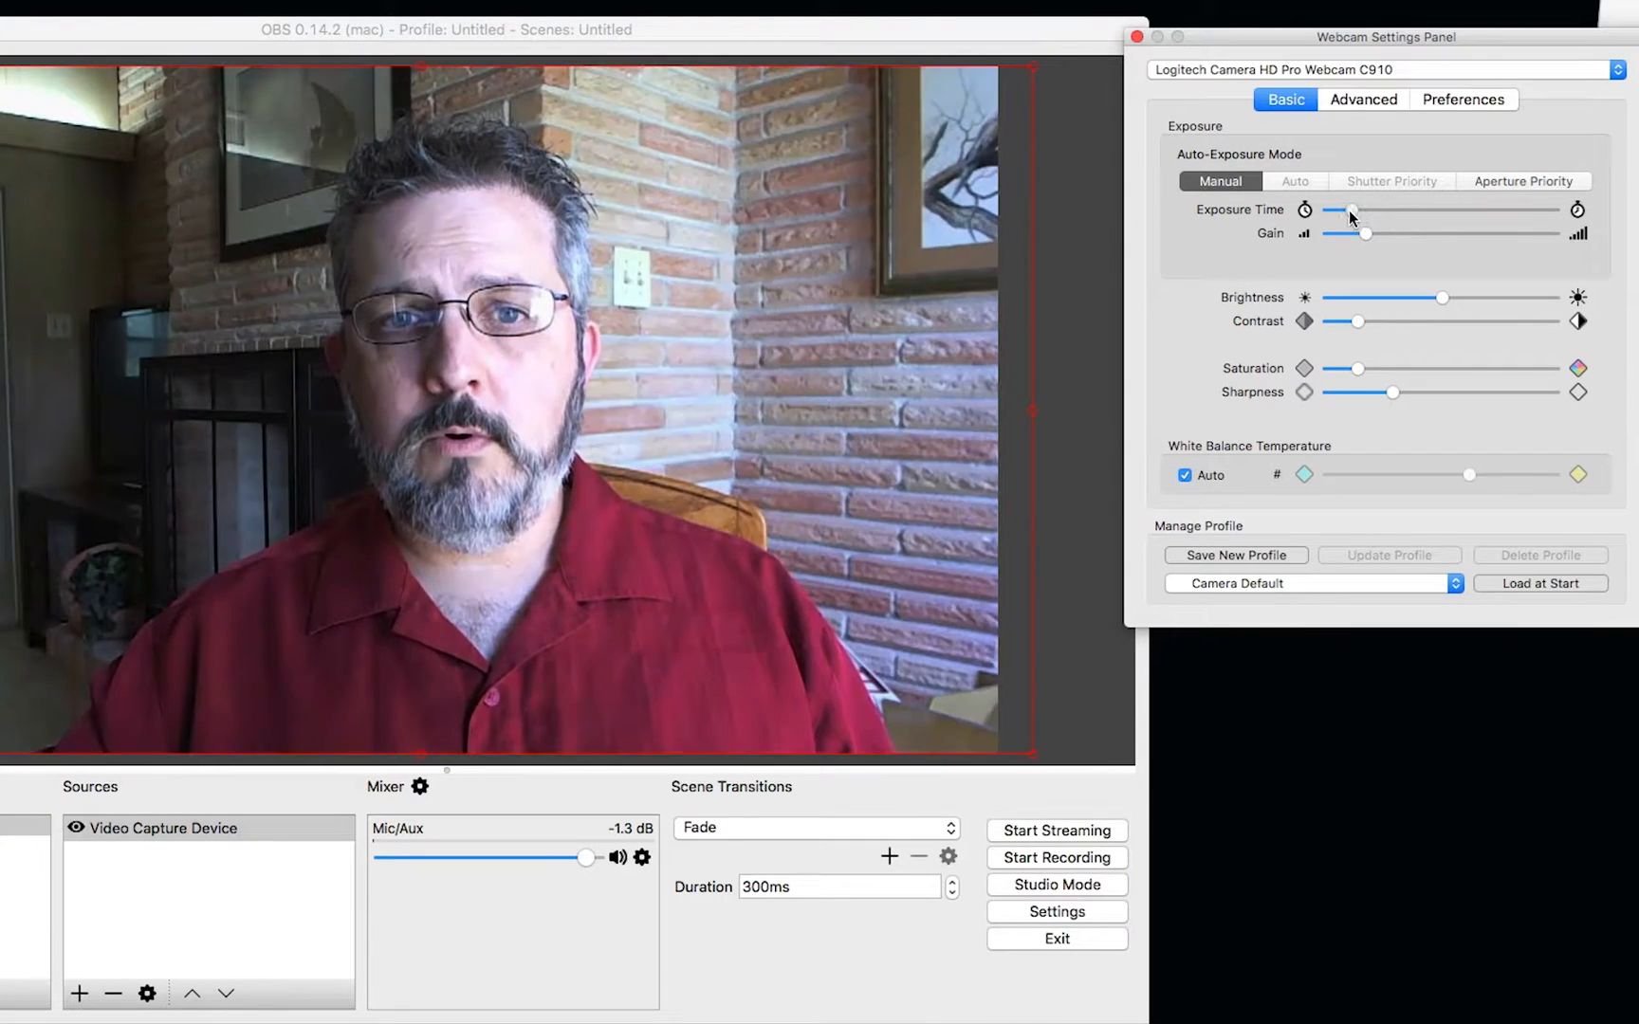
left_click_drag(1351, 211, 1338, 211)
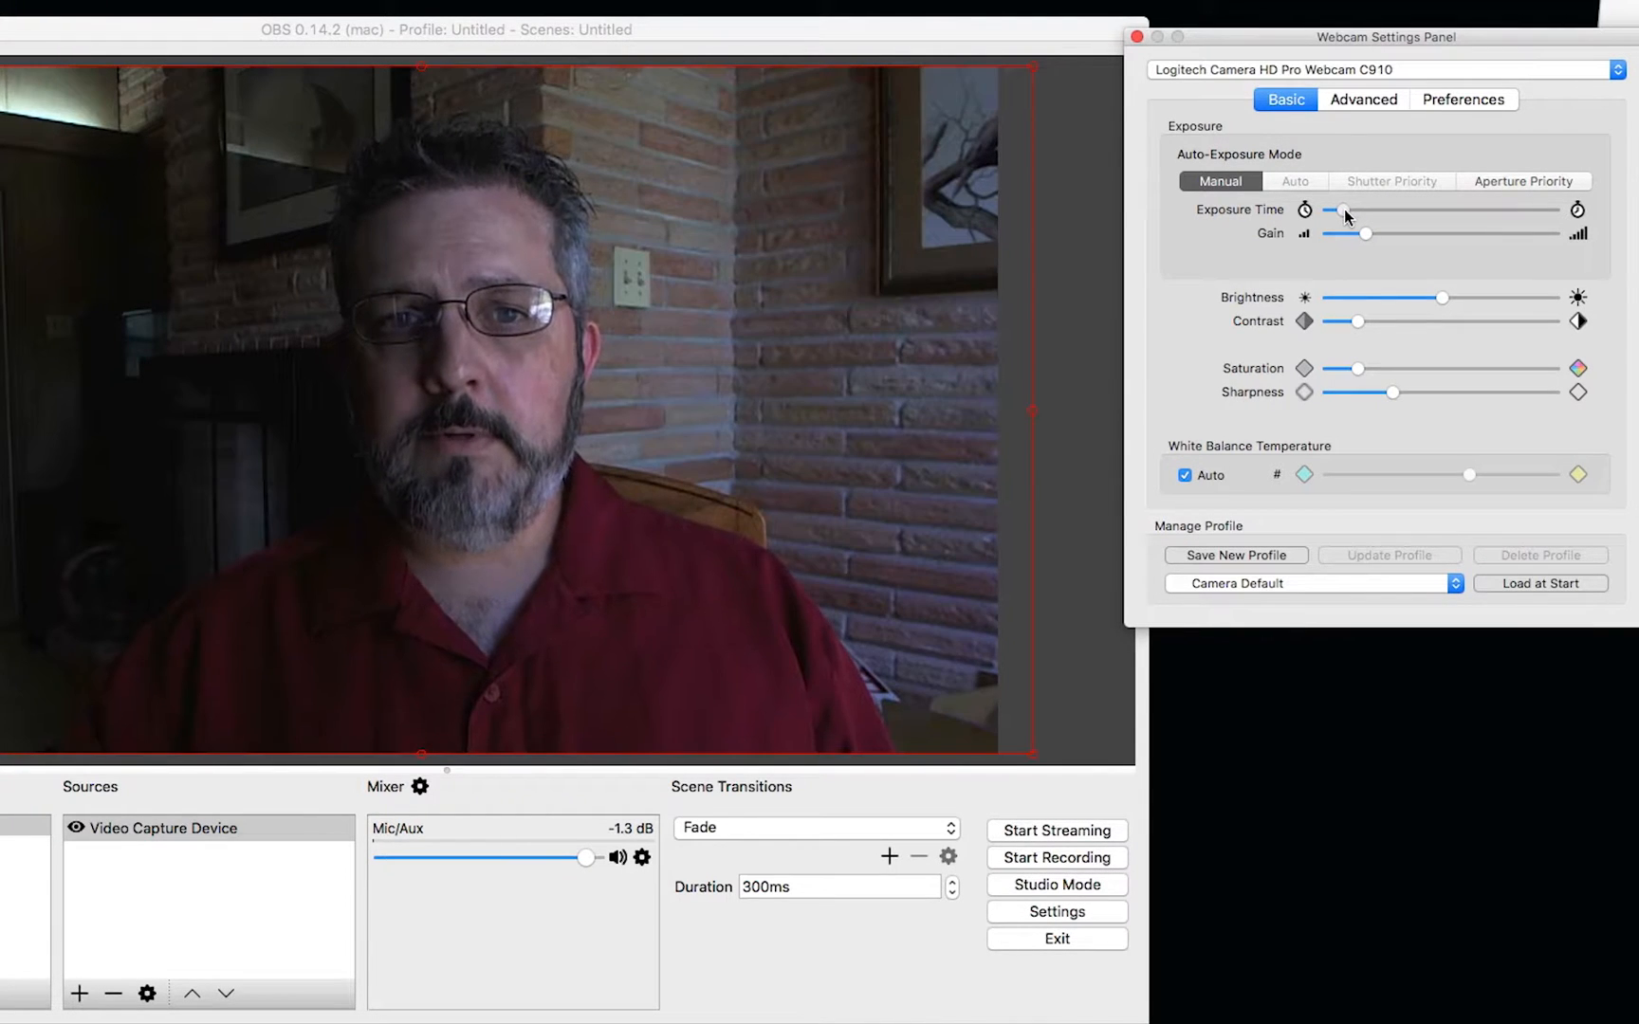
left_click_drag(1343, 211, 1364, 211)
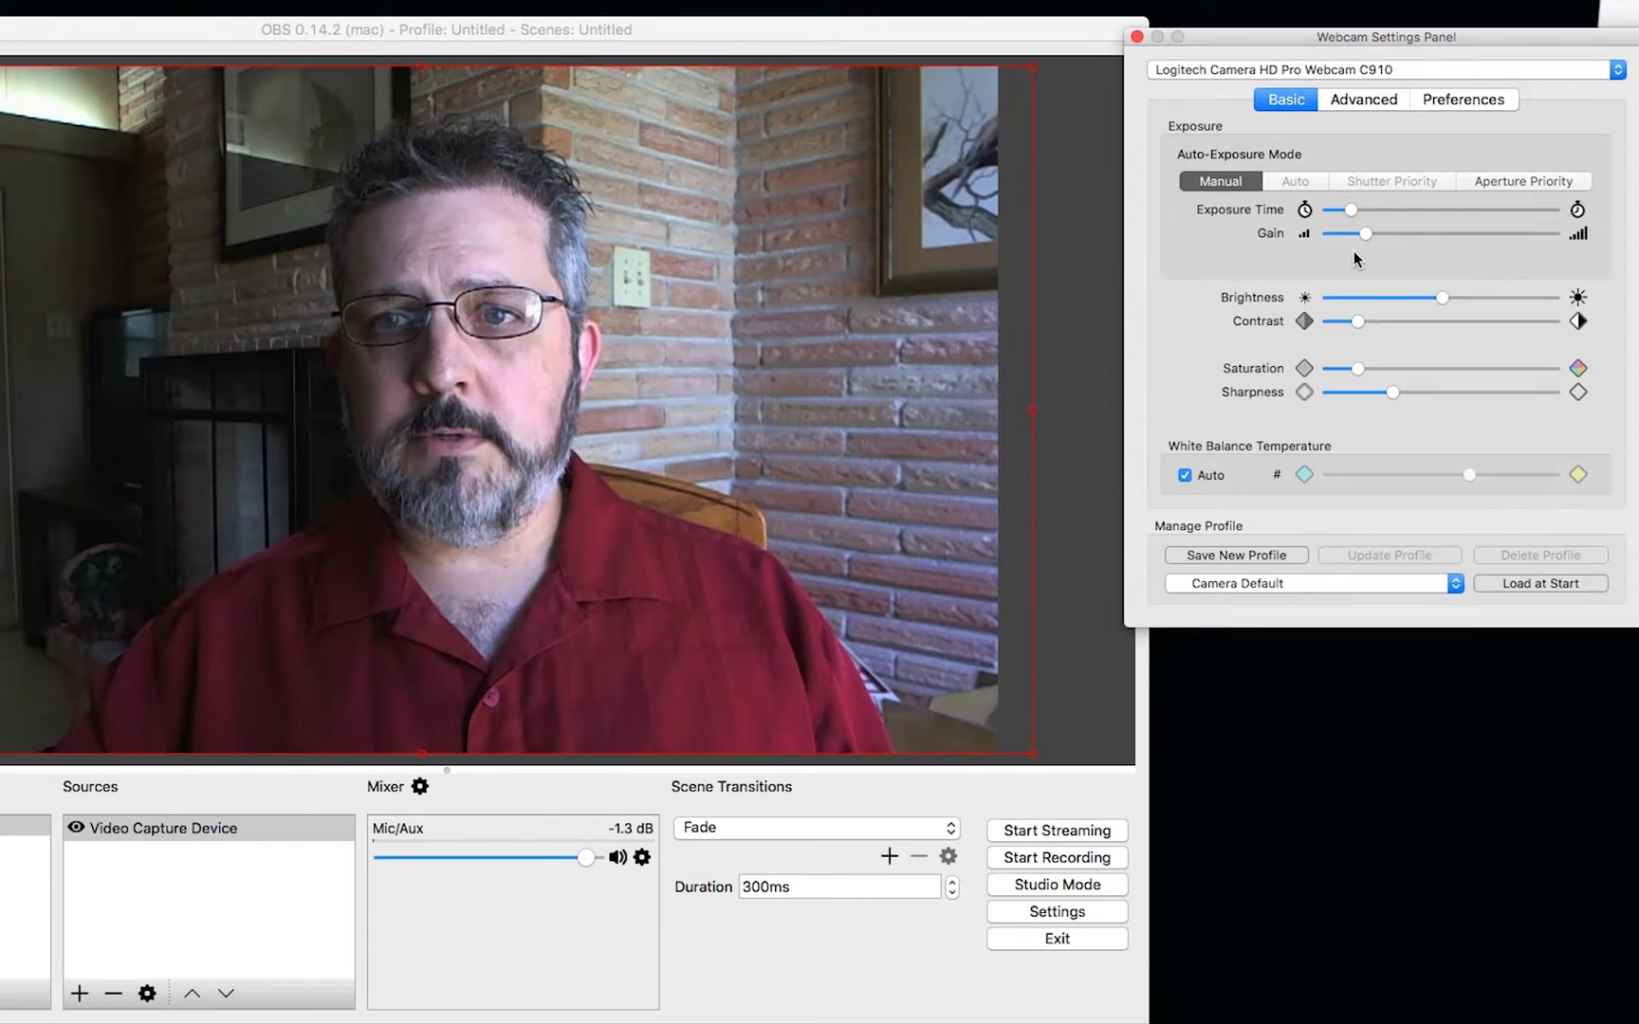
- Lower gain and fine-tune brightness and contrast back near their starting, natural levels
left_click_drag(1364, 234, 1392, 233)
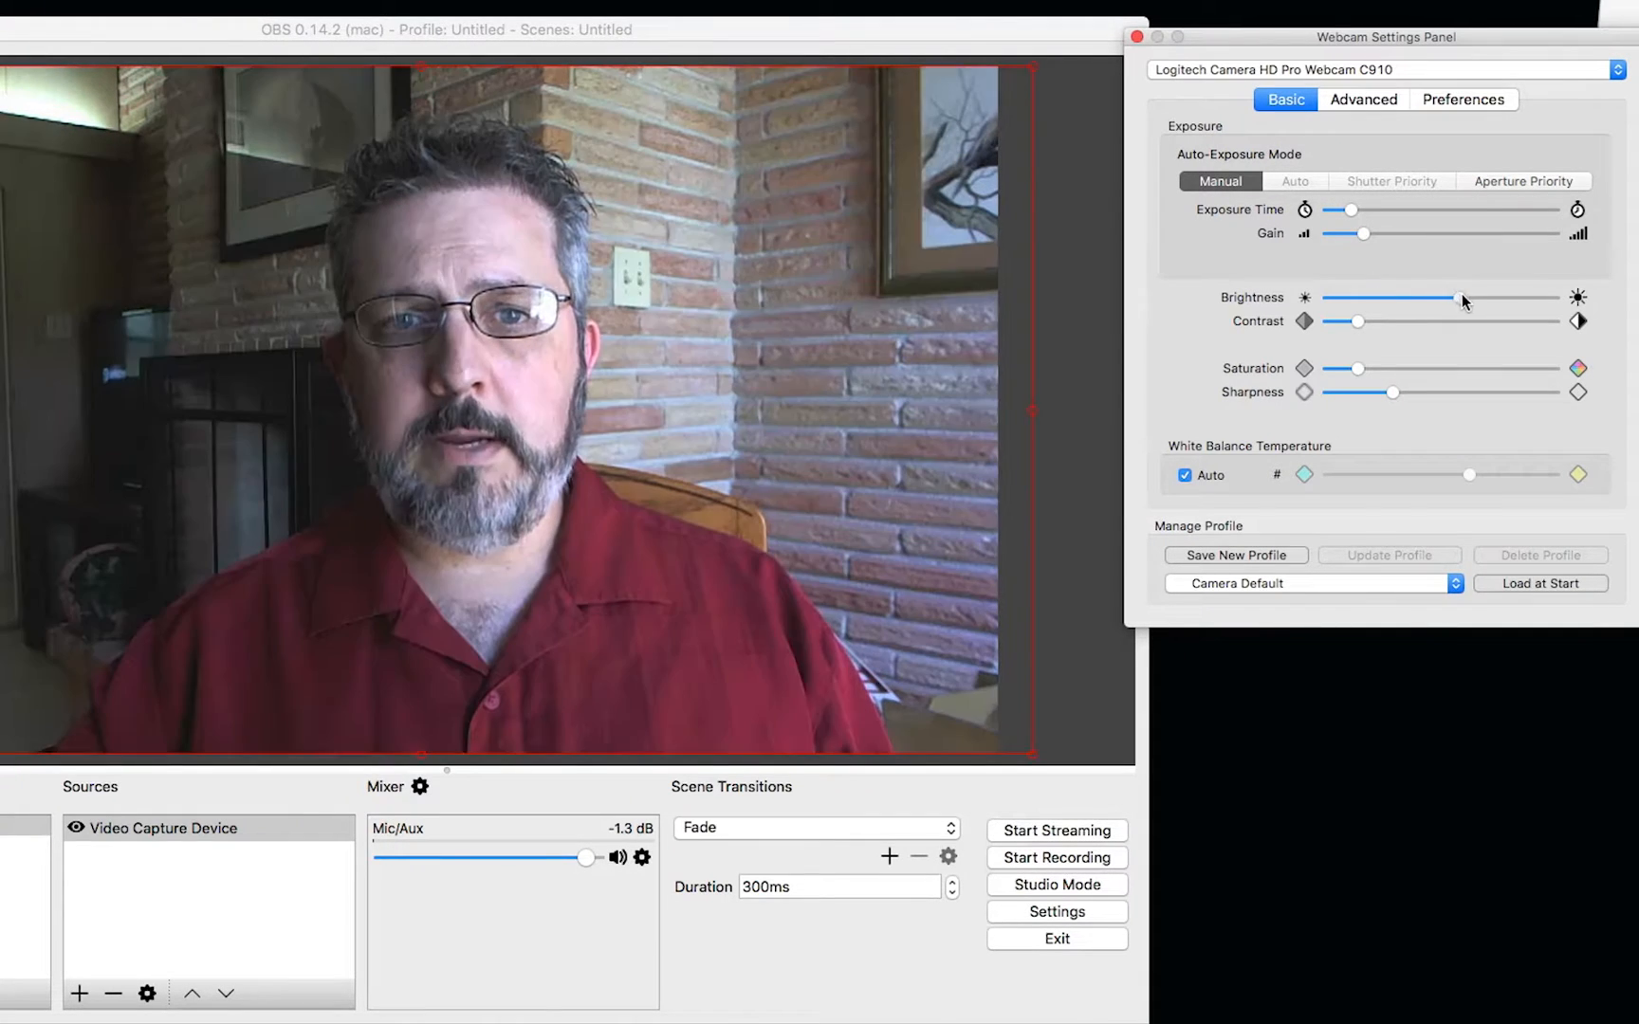
left_click_drag(1491, 298, 1461, 298)
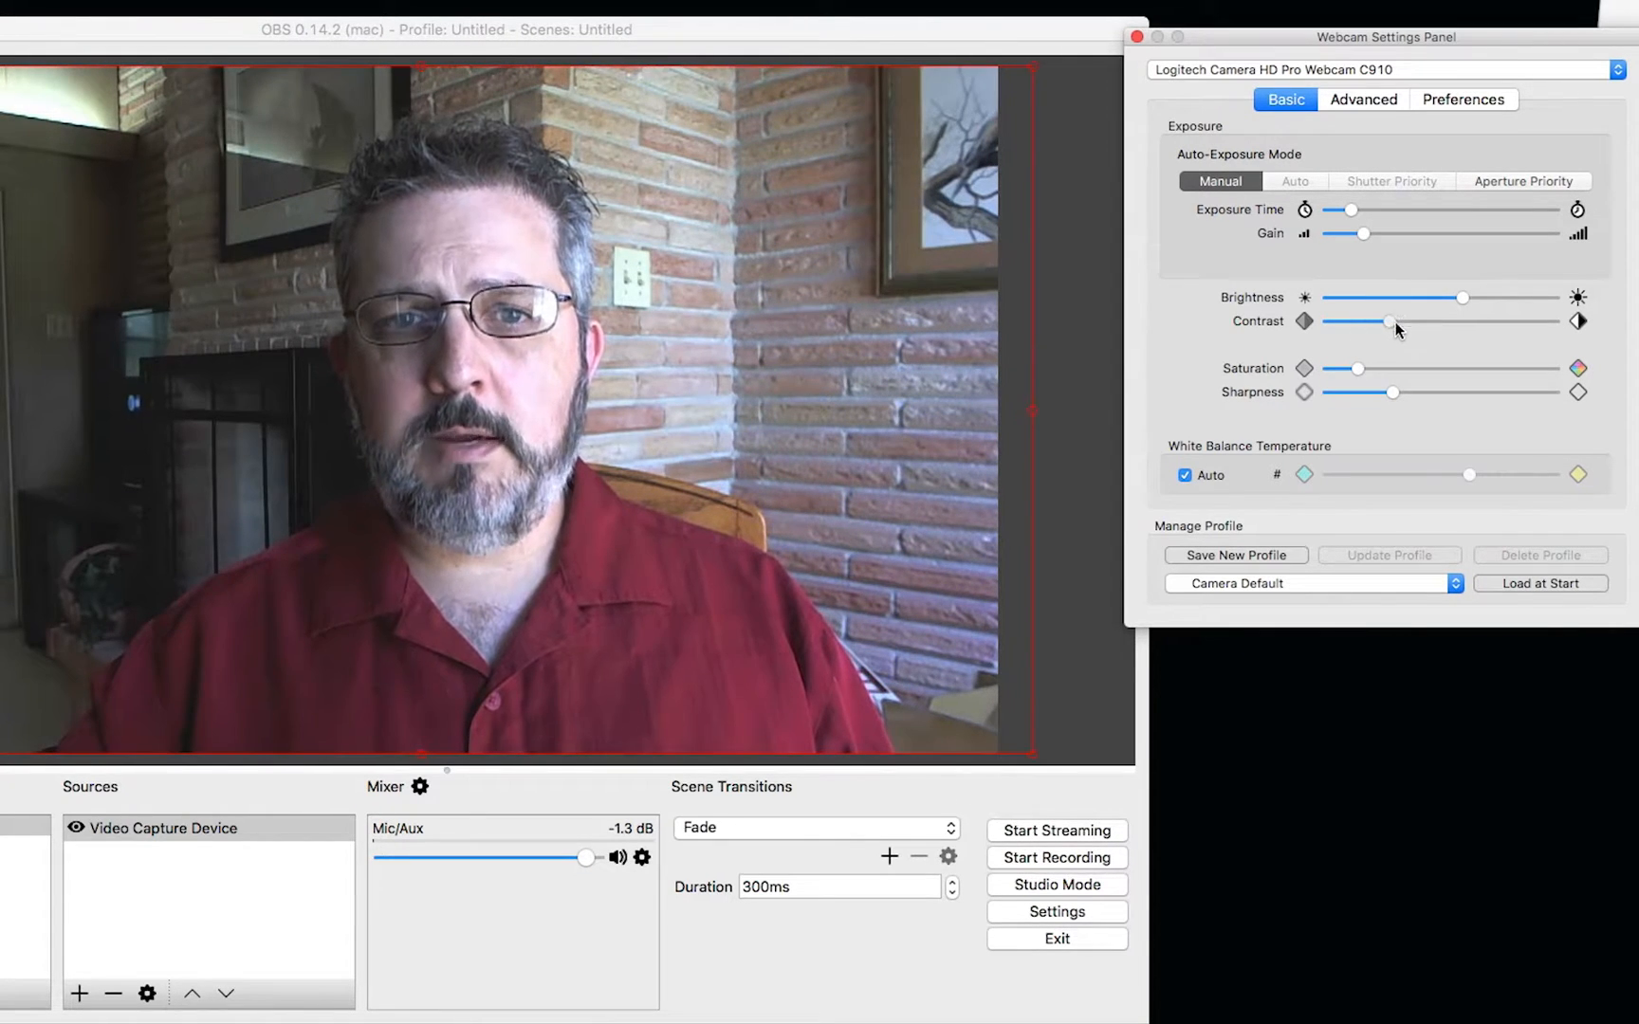
left_click_drag(1390, 323, 1334, 323)
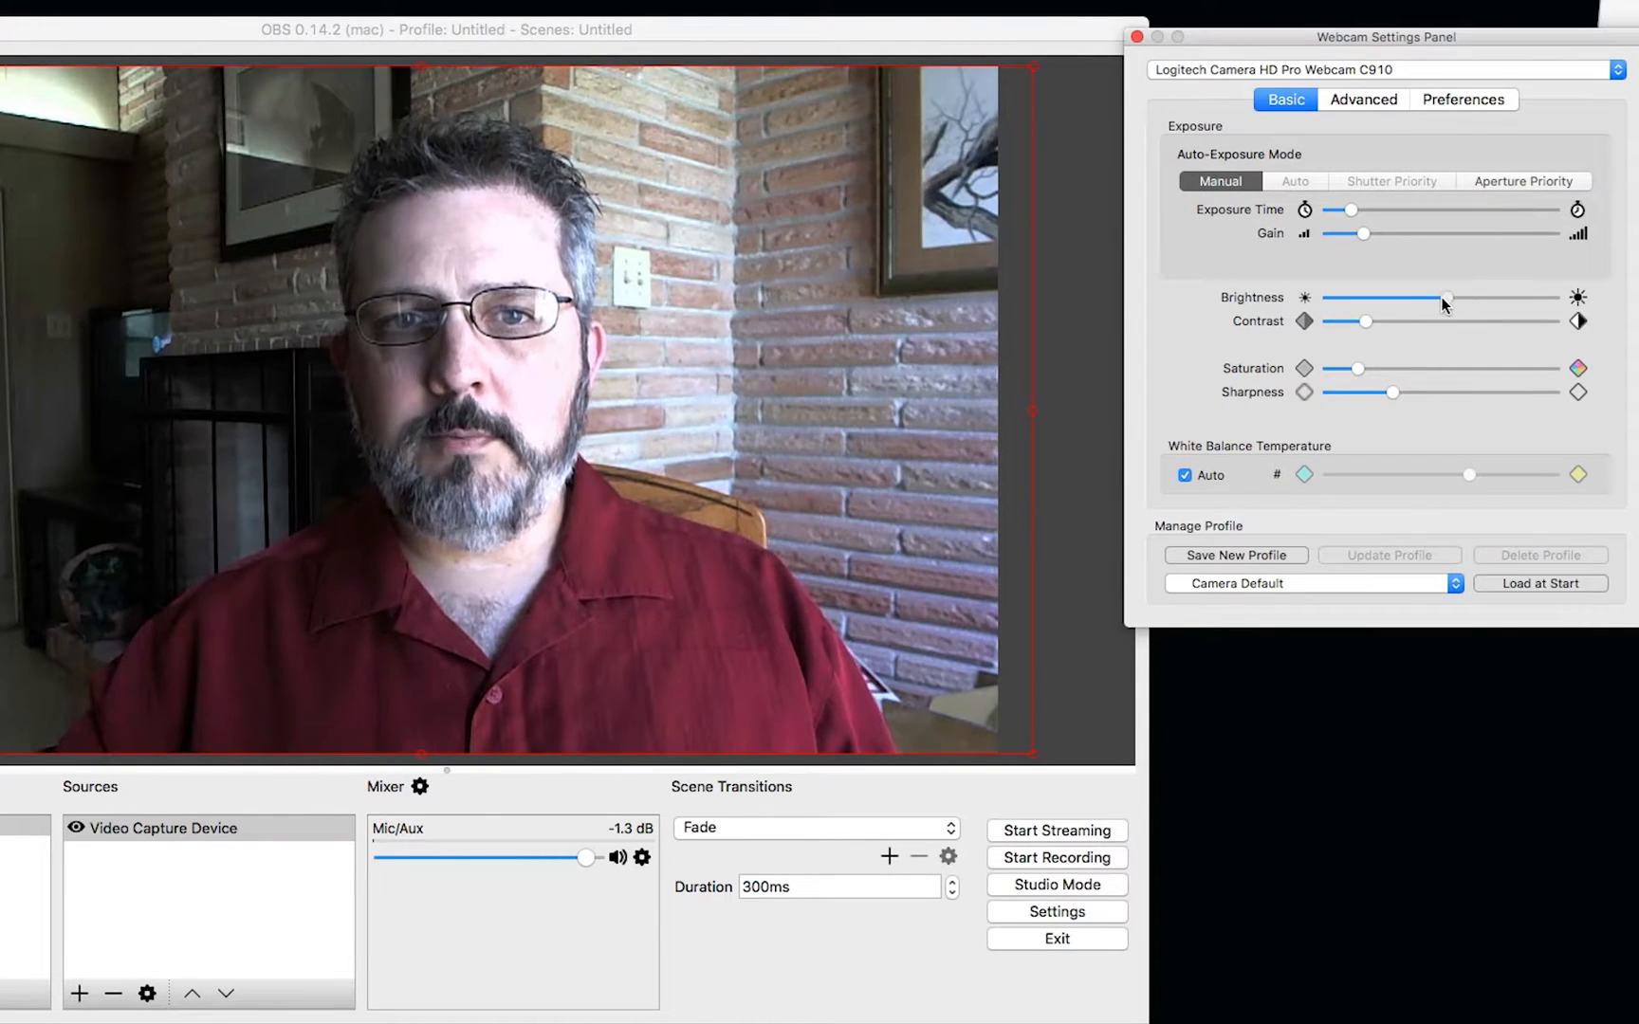
left_click_drag(1447, 298, 1415, 298)
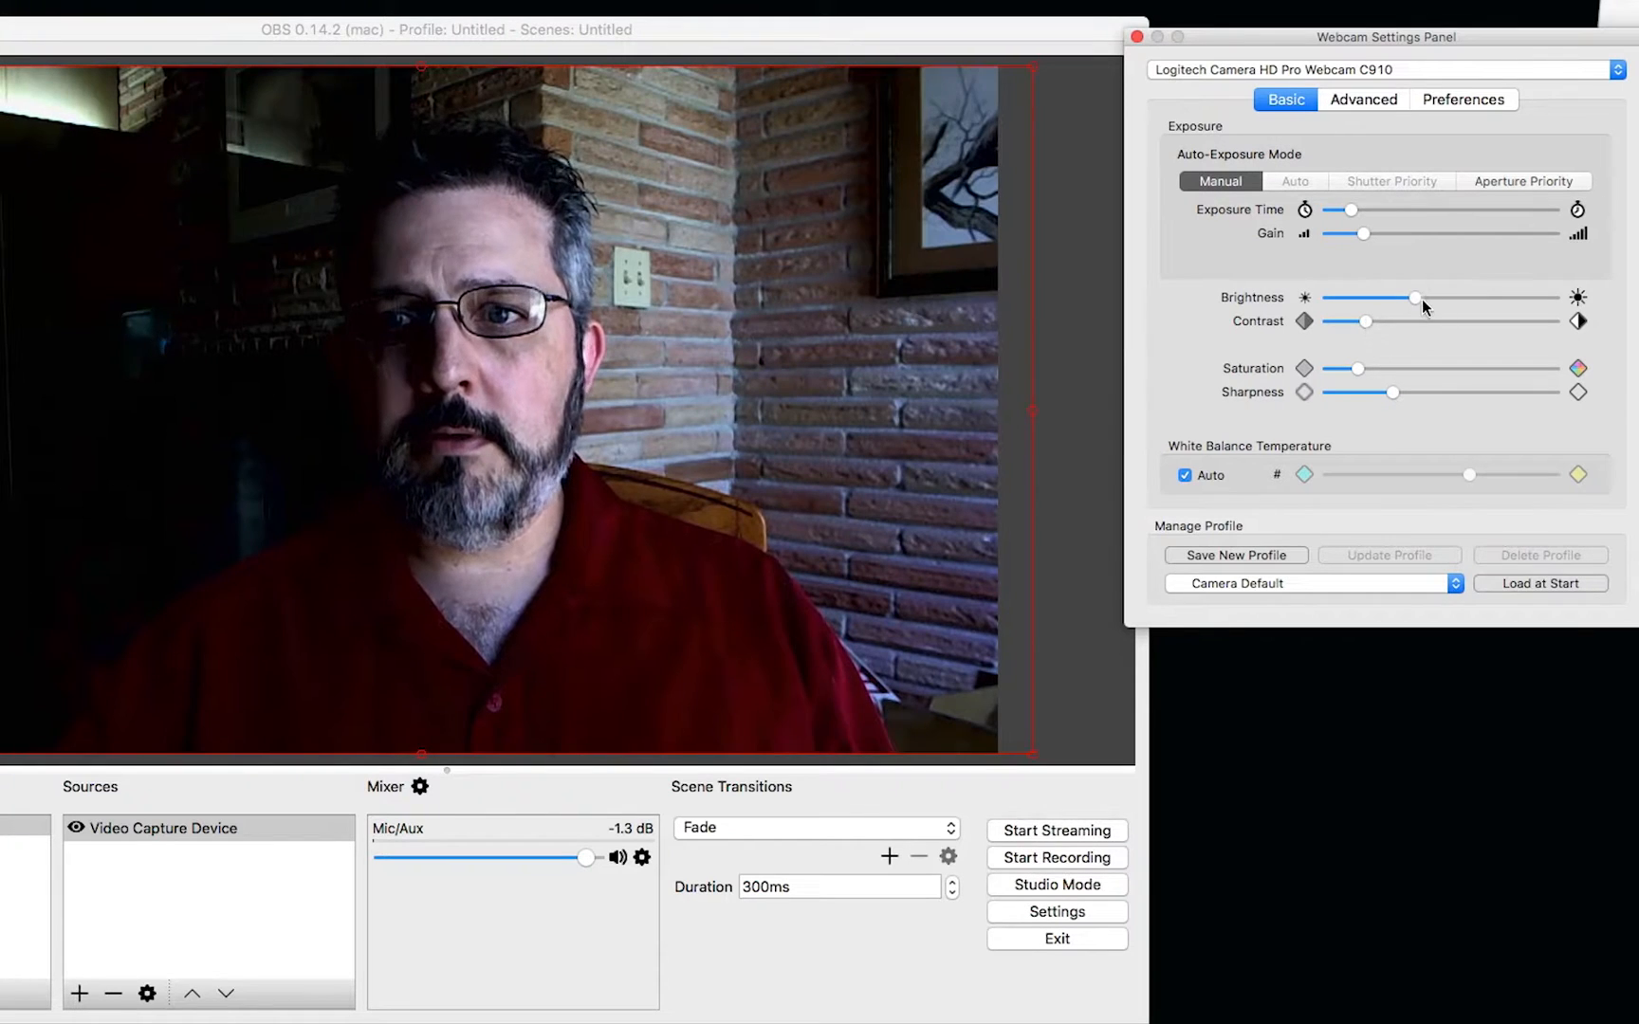
left_click_drag(1414, 298, 1450, 298)
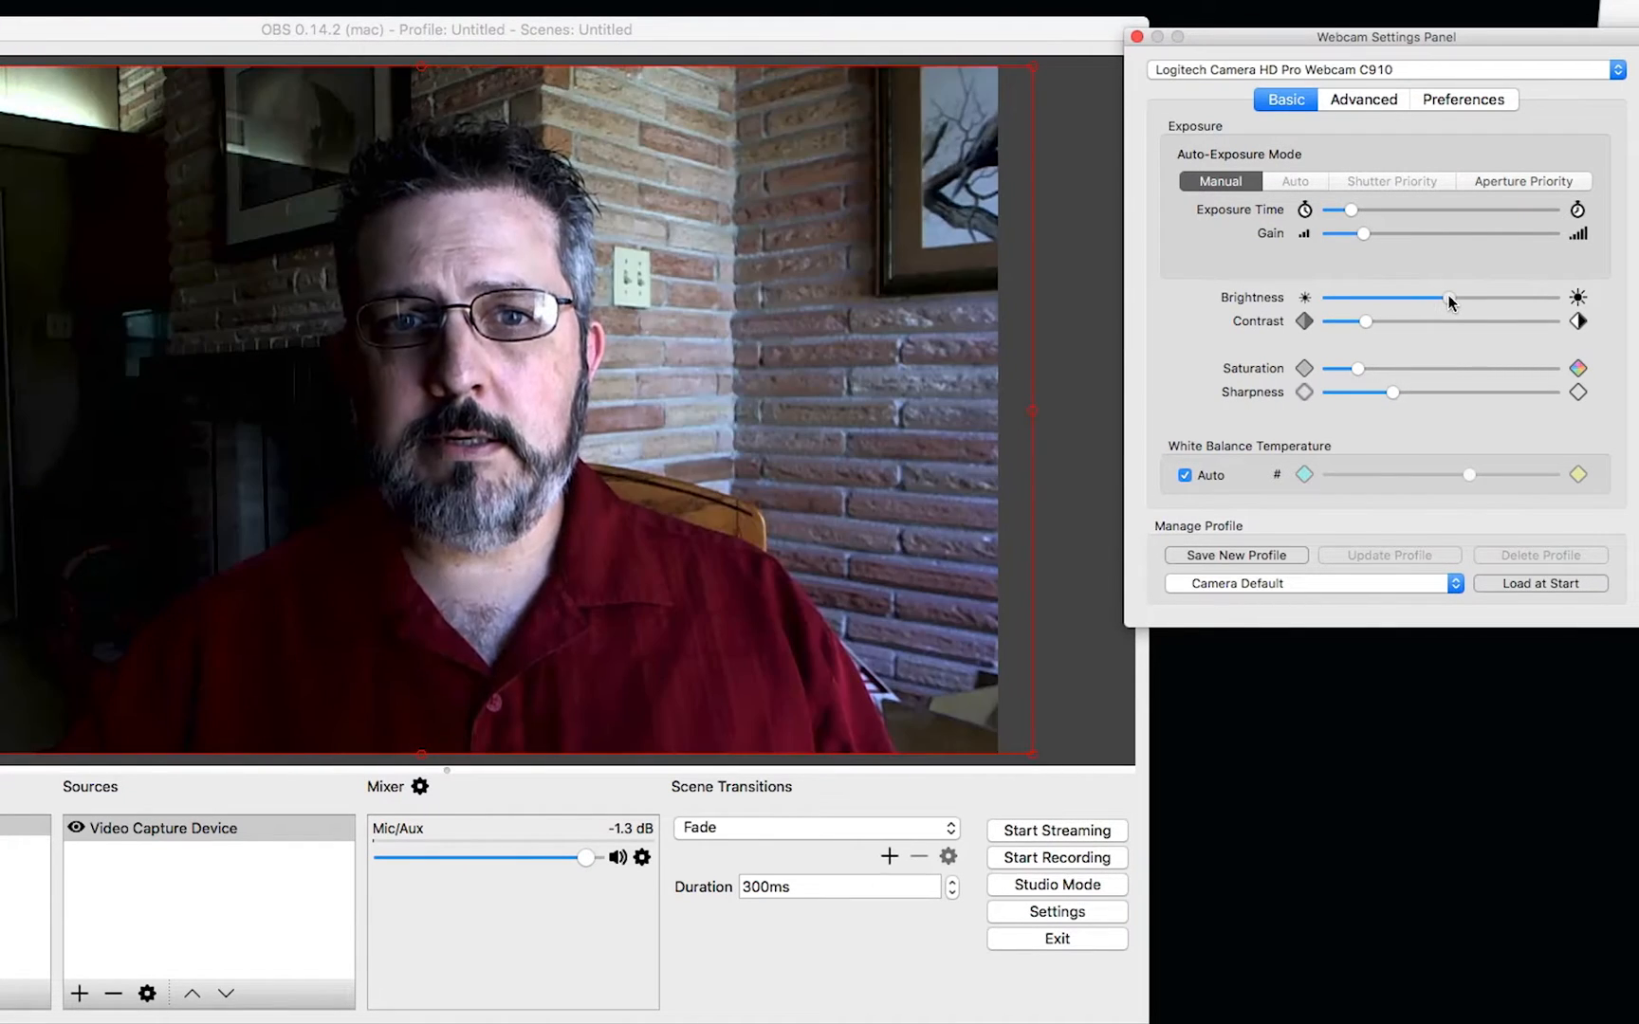
left_click_drag(1447, 299, 1463, 300)
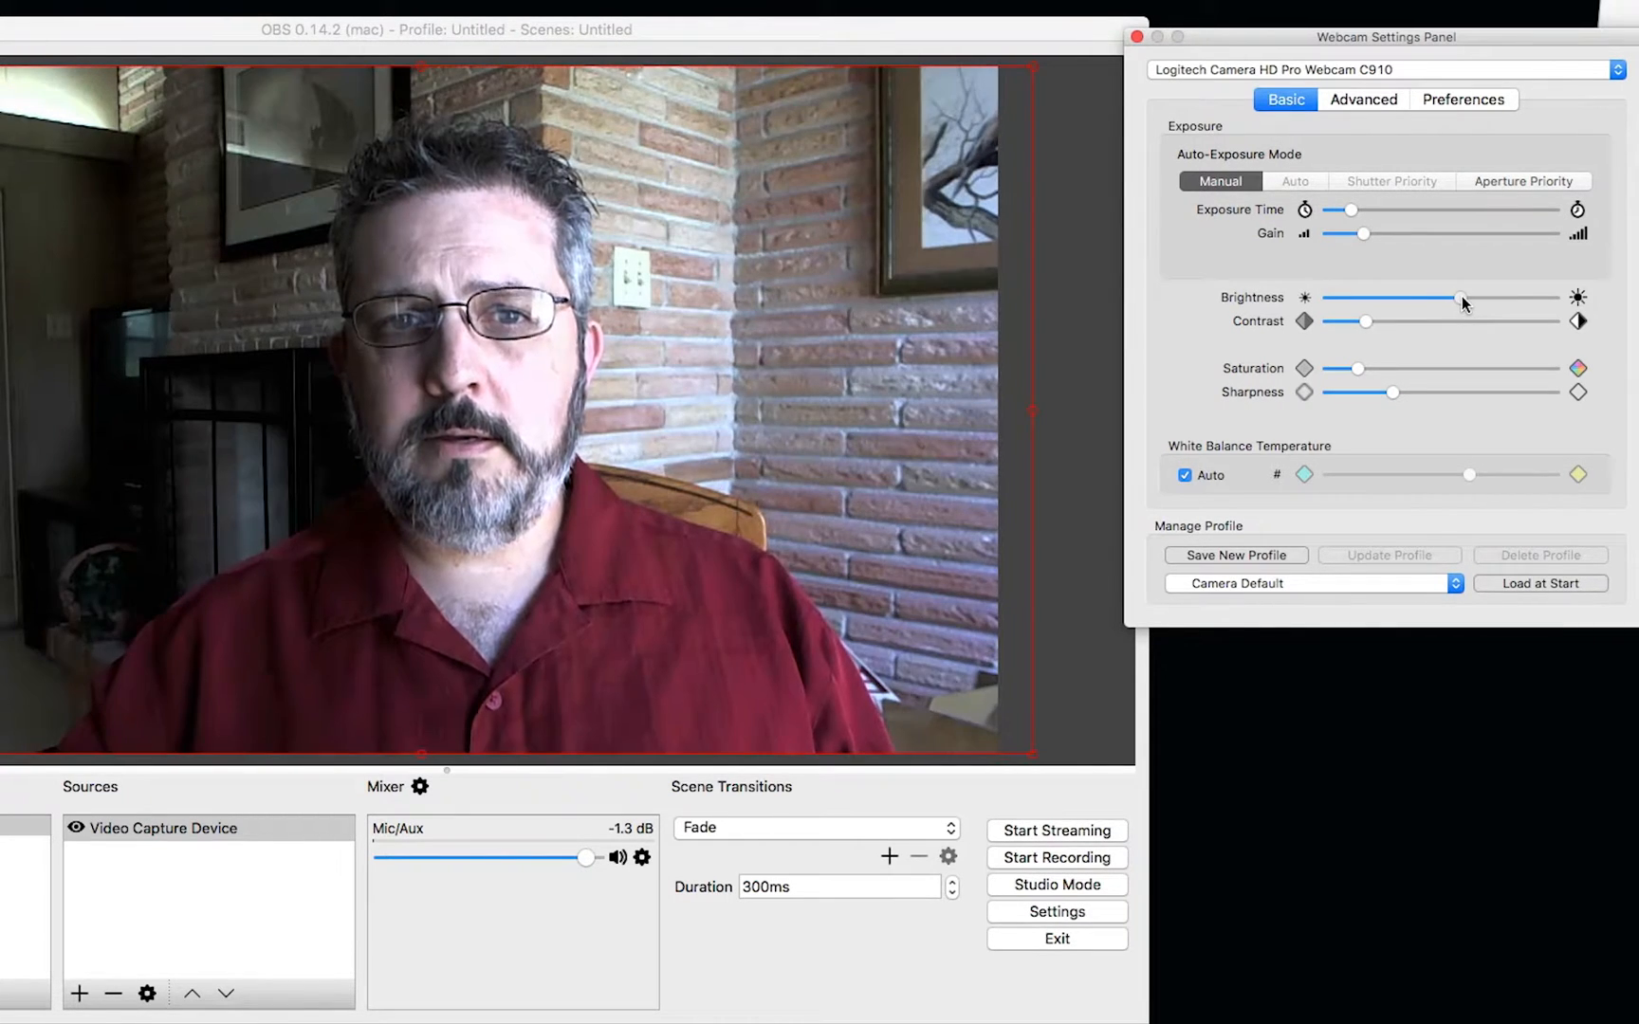
left_click_drag(1460, 300, 1429, 300)
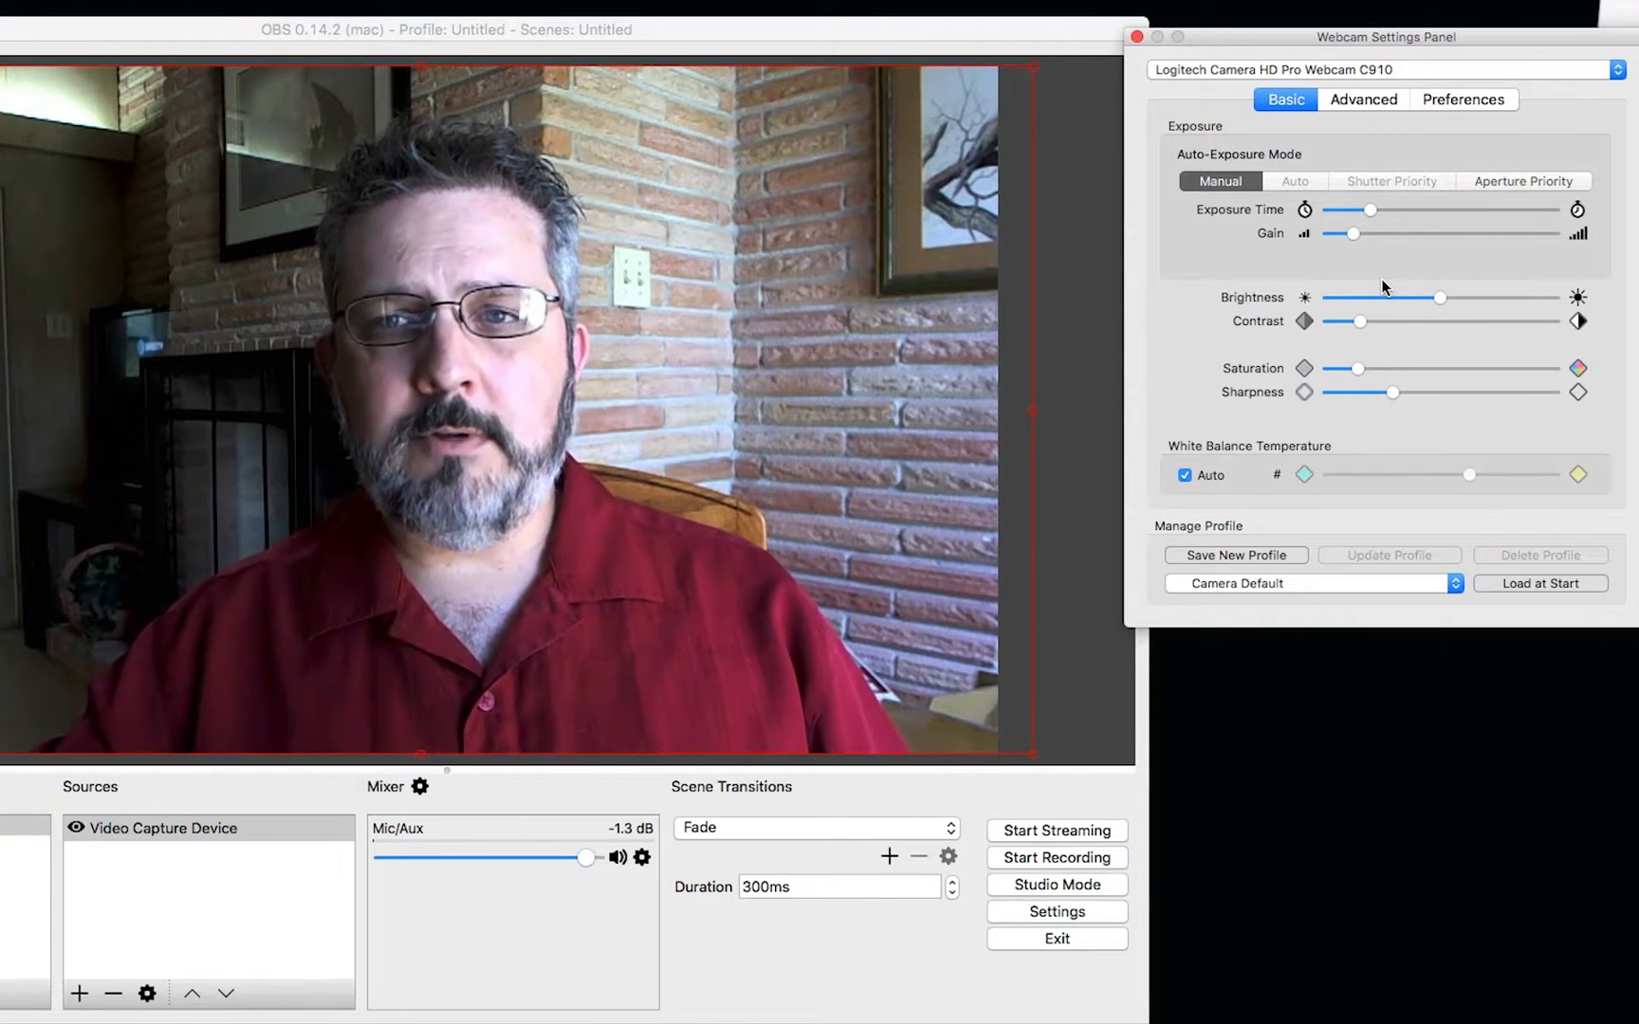
- Turn off automatic white balance and shift the colour temperature slightly warmer
left_click(1184, 474)
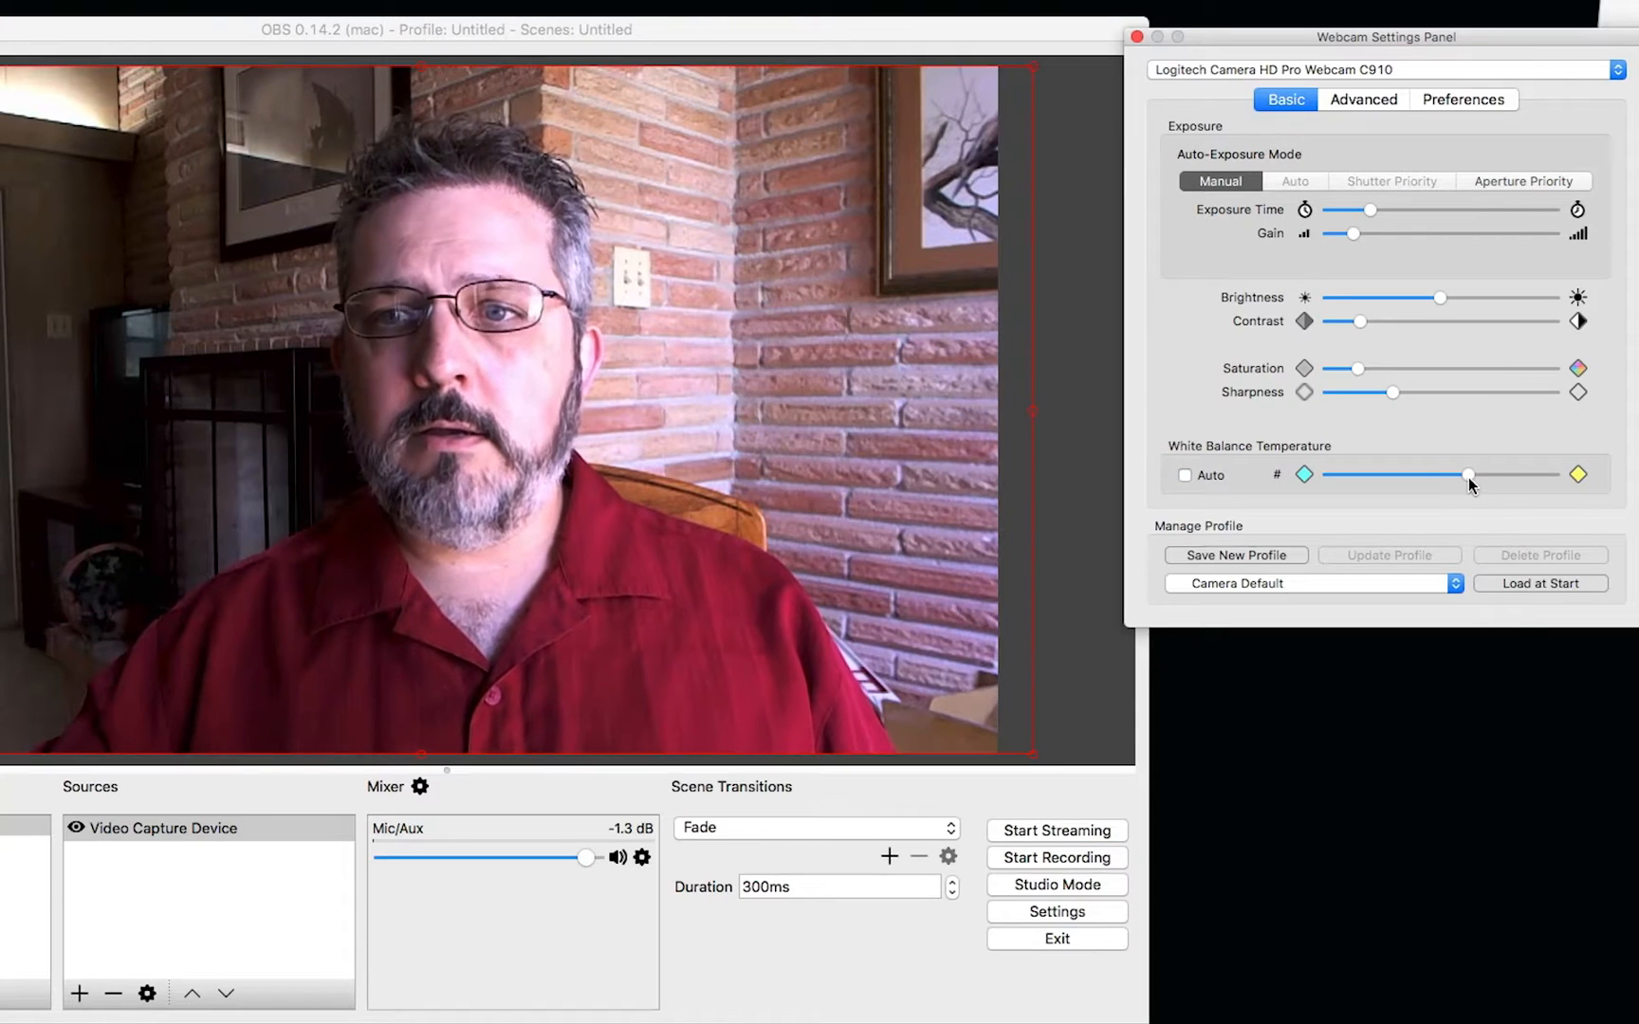
left_click_drag(1468, 474, 1357, 474)
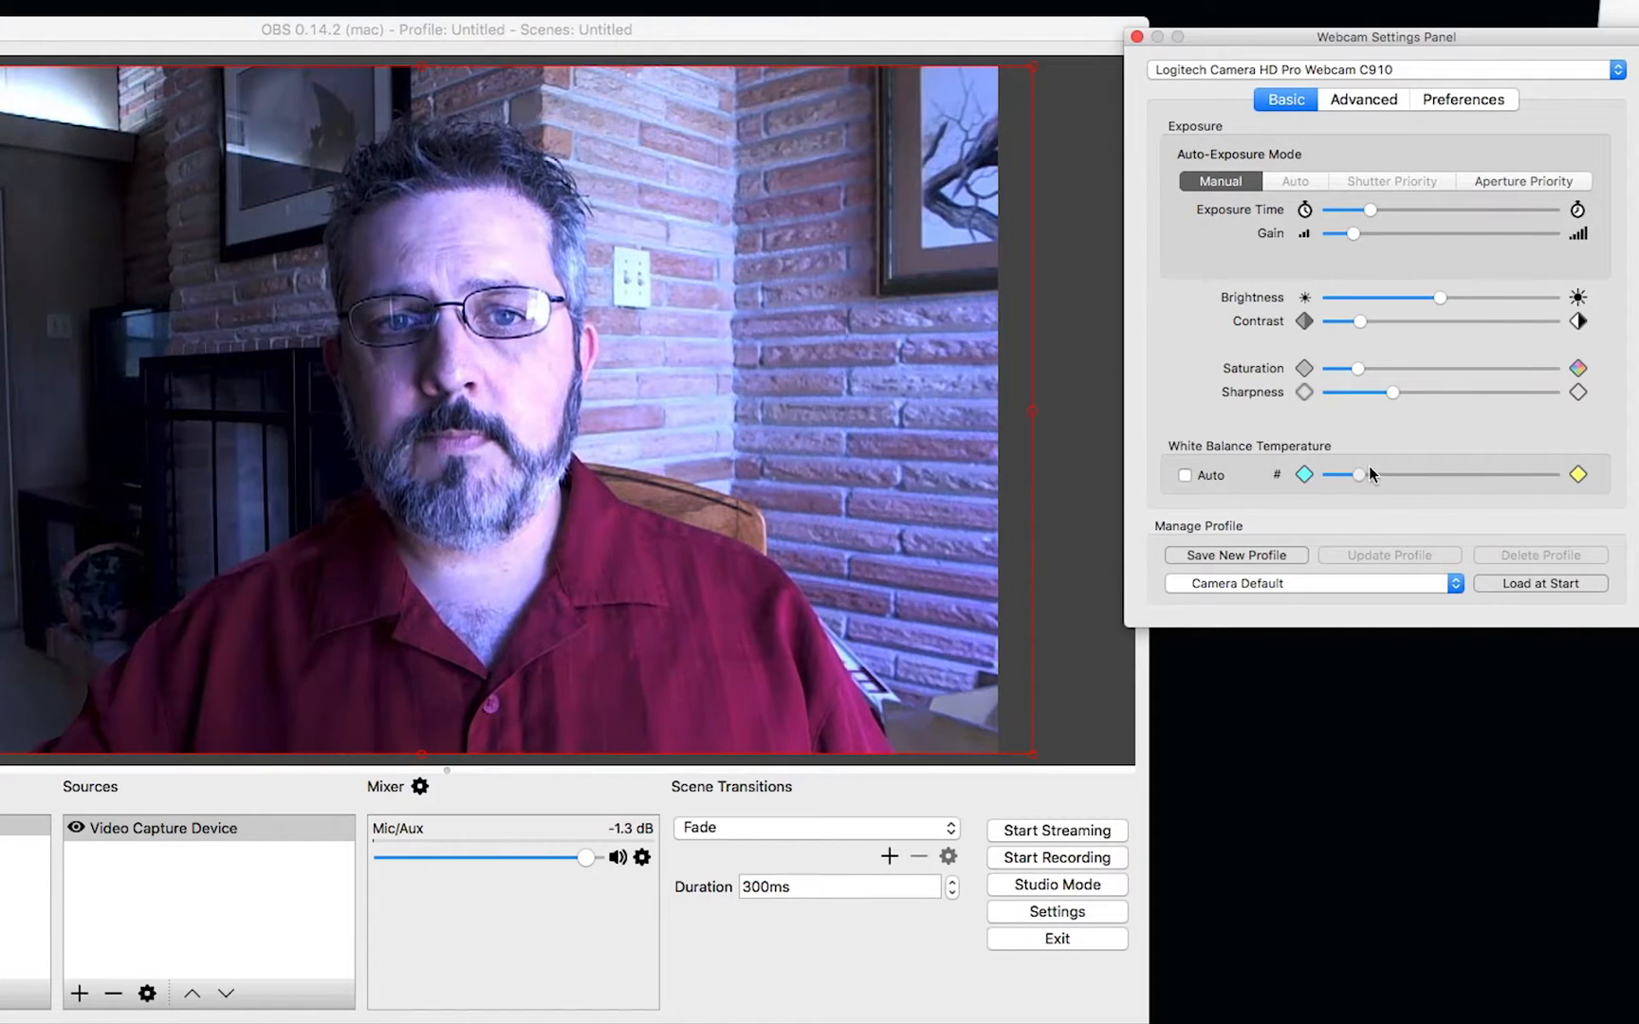
left_click_drag(1359, 475, 1442, 474)
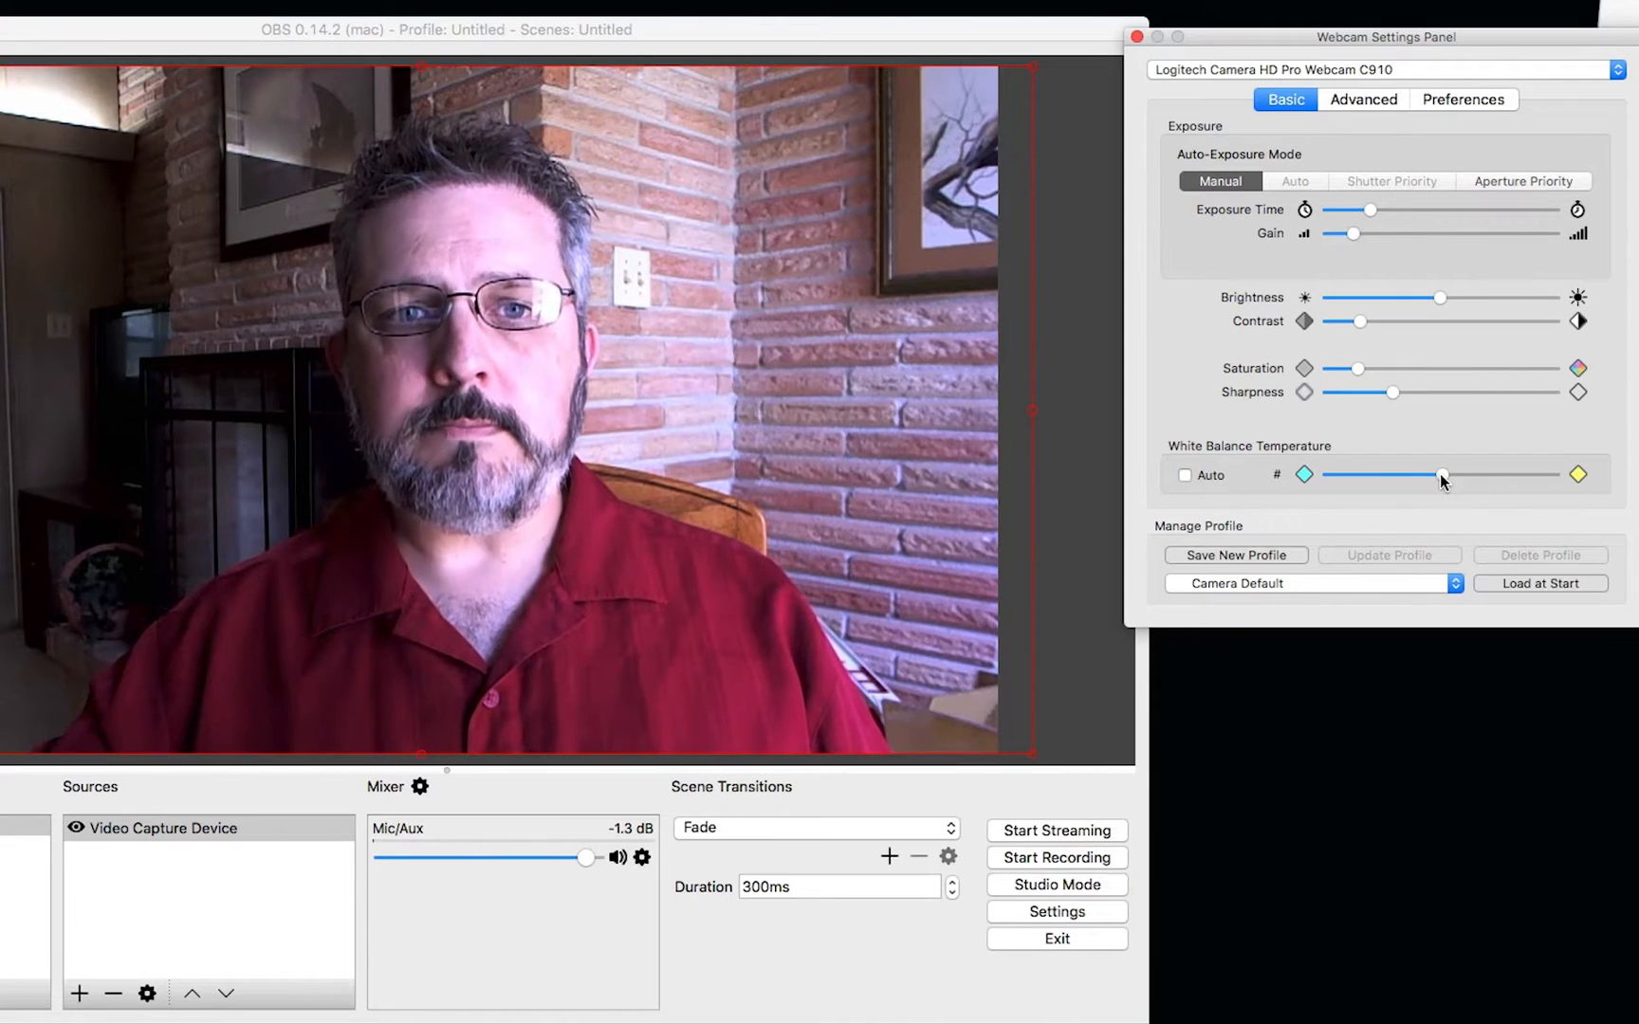
left_click_drag(1440, 474, 1460, 474)
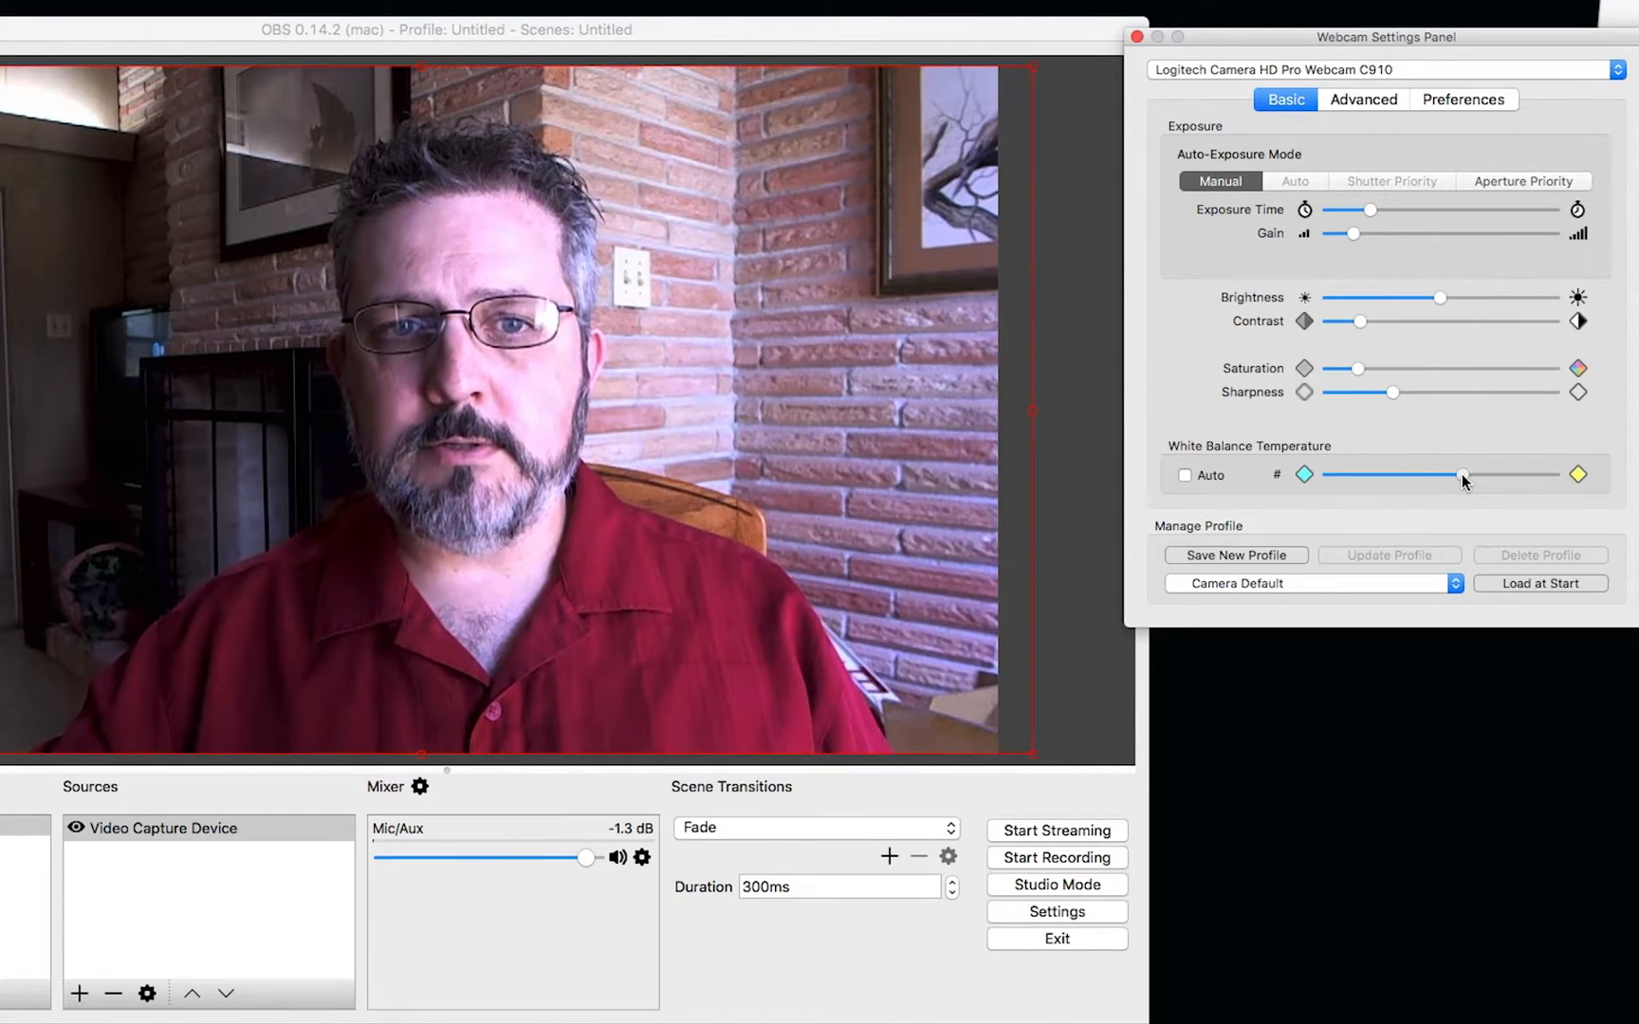
left_click_drag(1460, 476, 1483, 477)
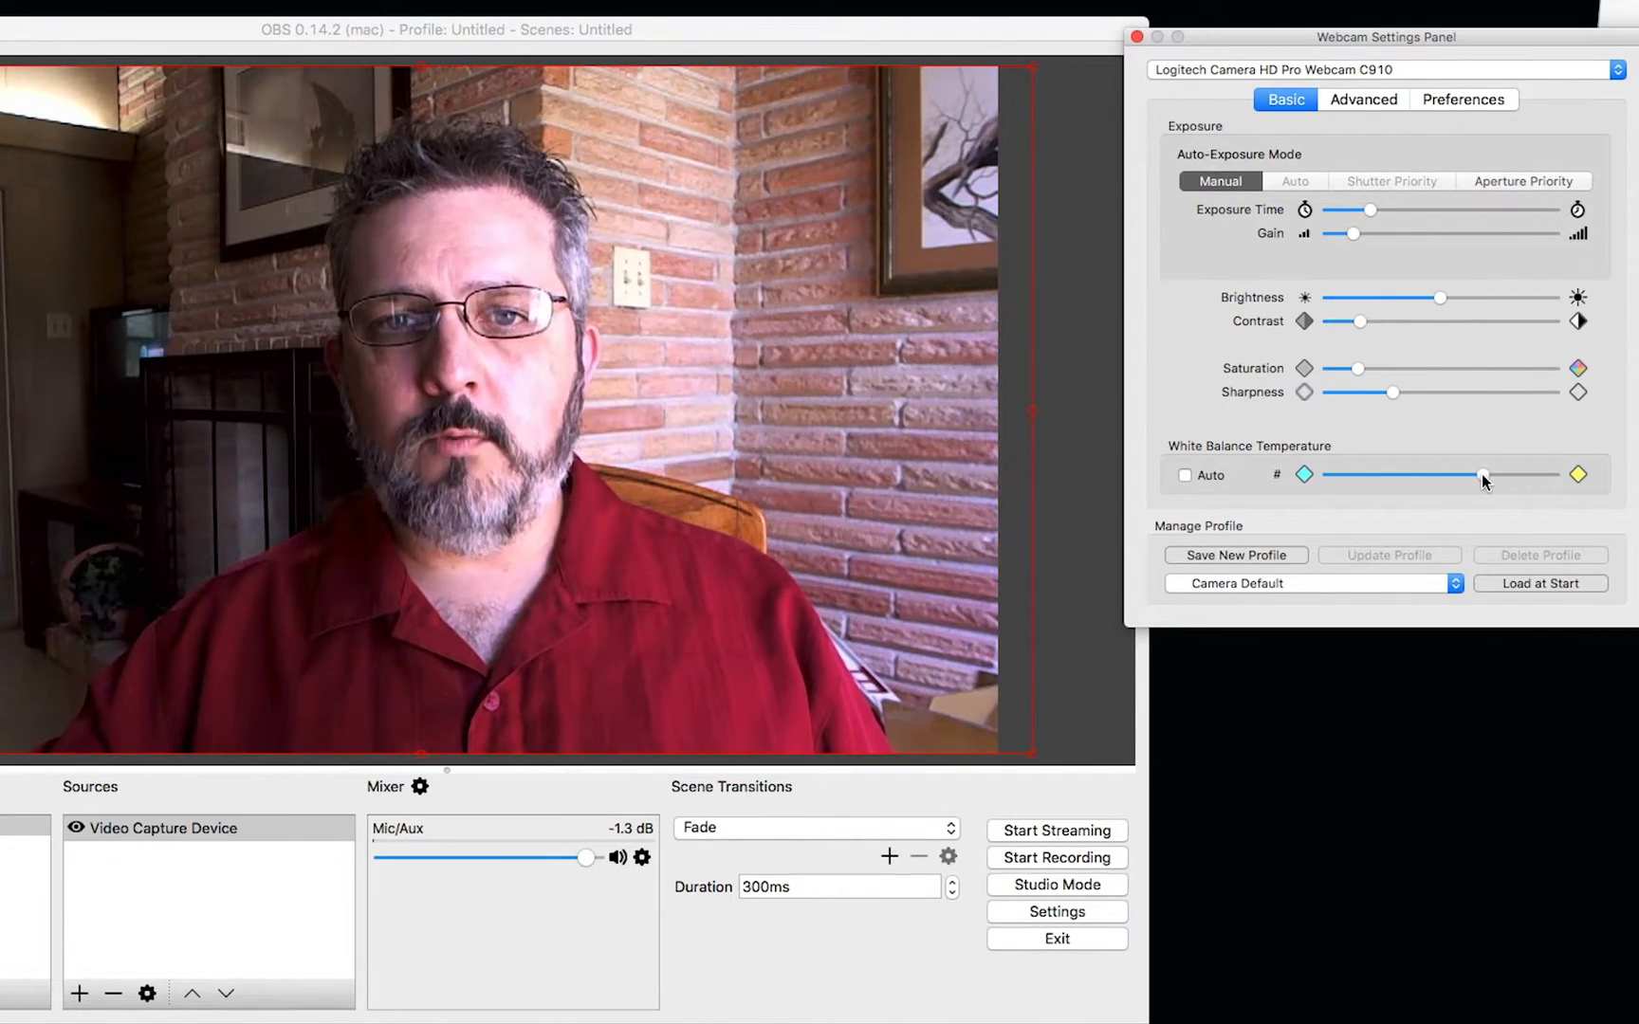
- Toggle auto white balance on and back off, leaving a warm manual temperature
left_click(1186, 474)
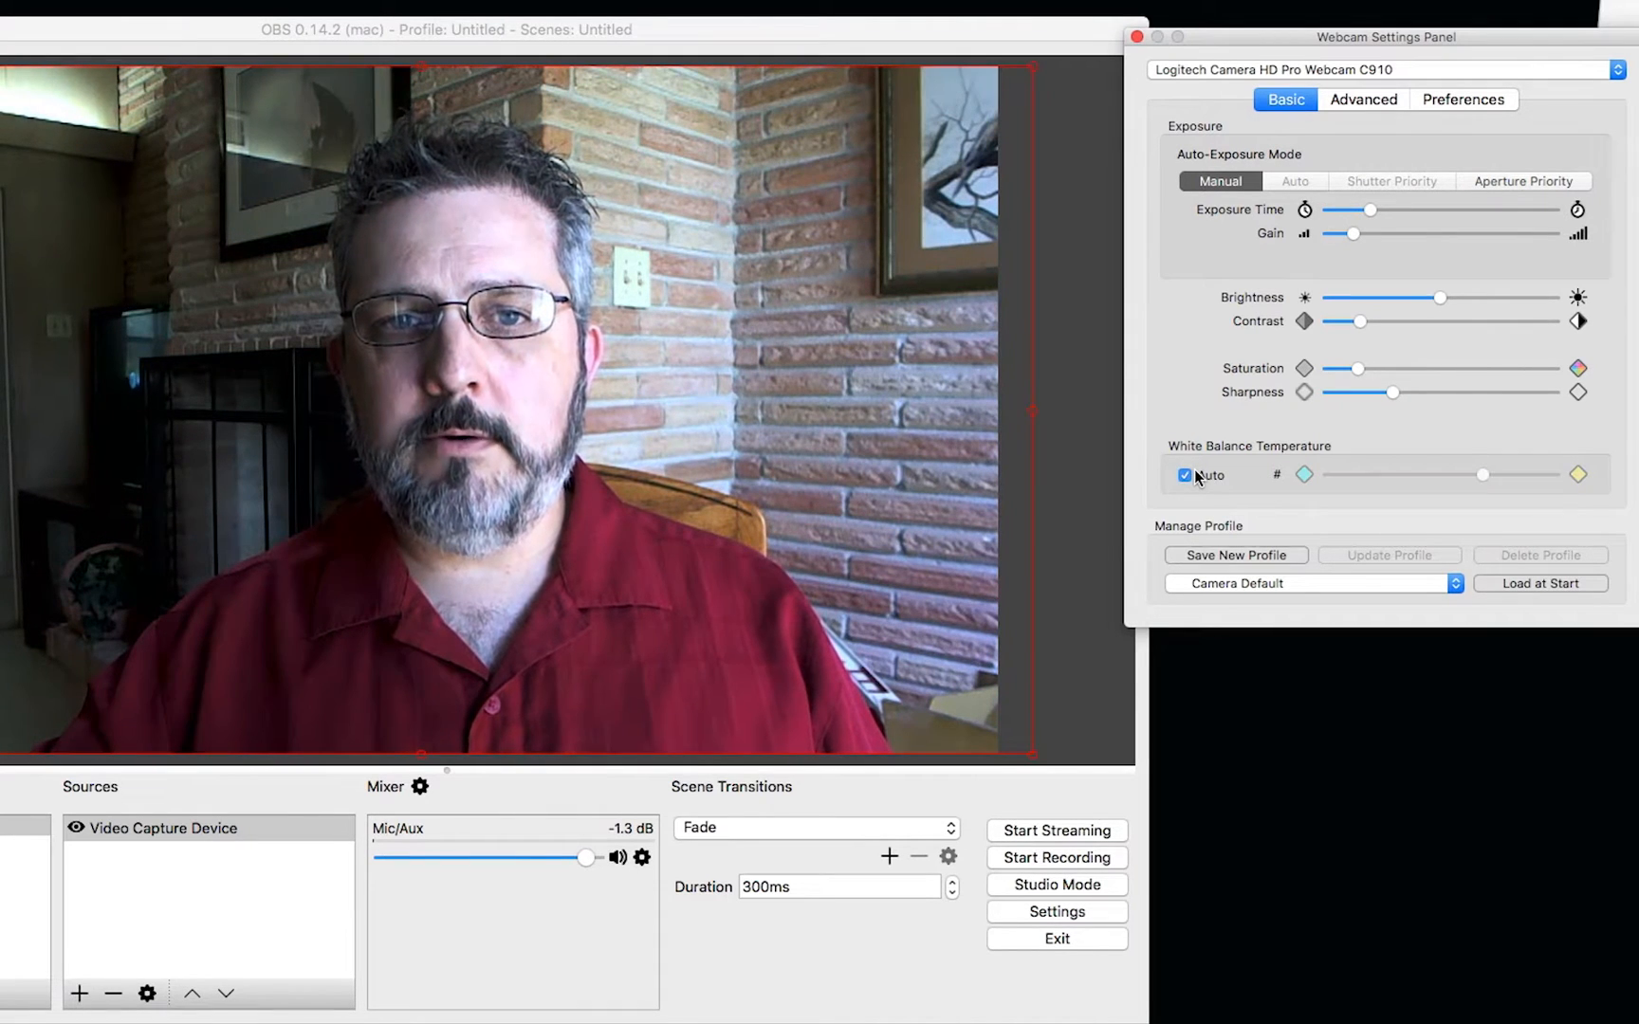
left_click(1186, 474)
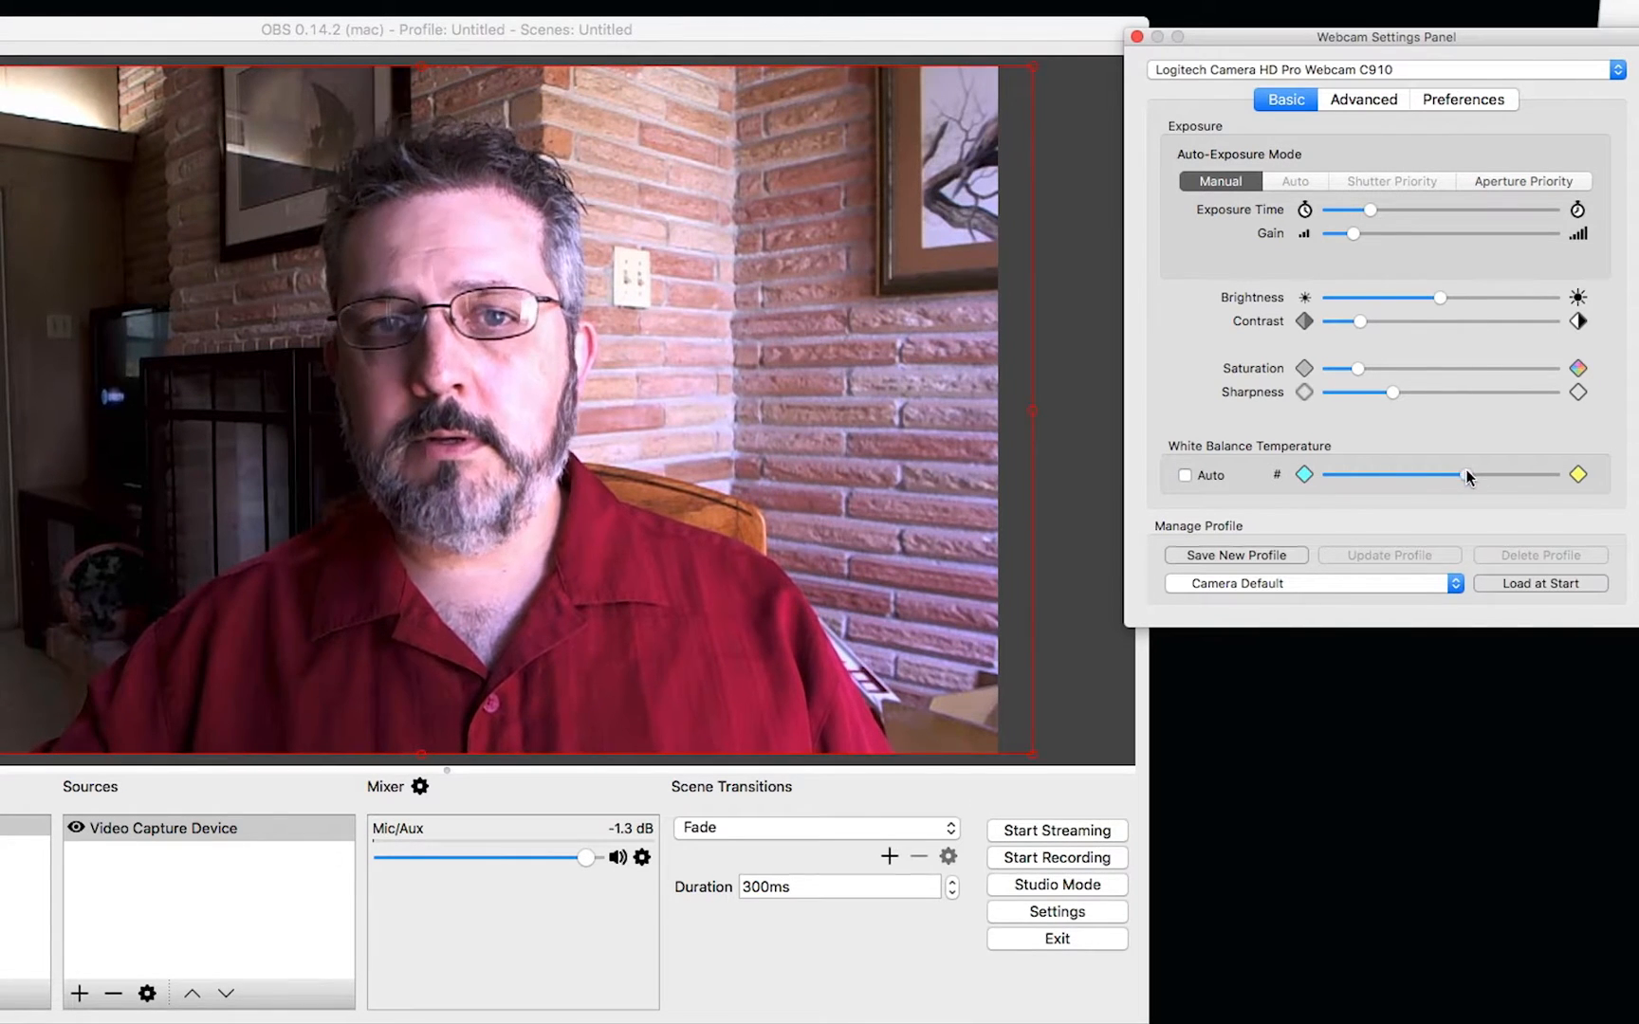
left_click_drag(1462, 474, 1489, 474)
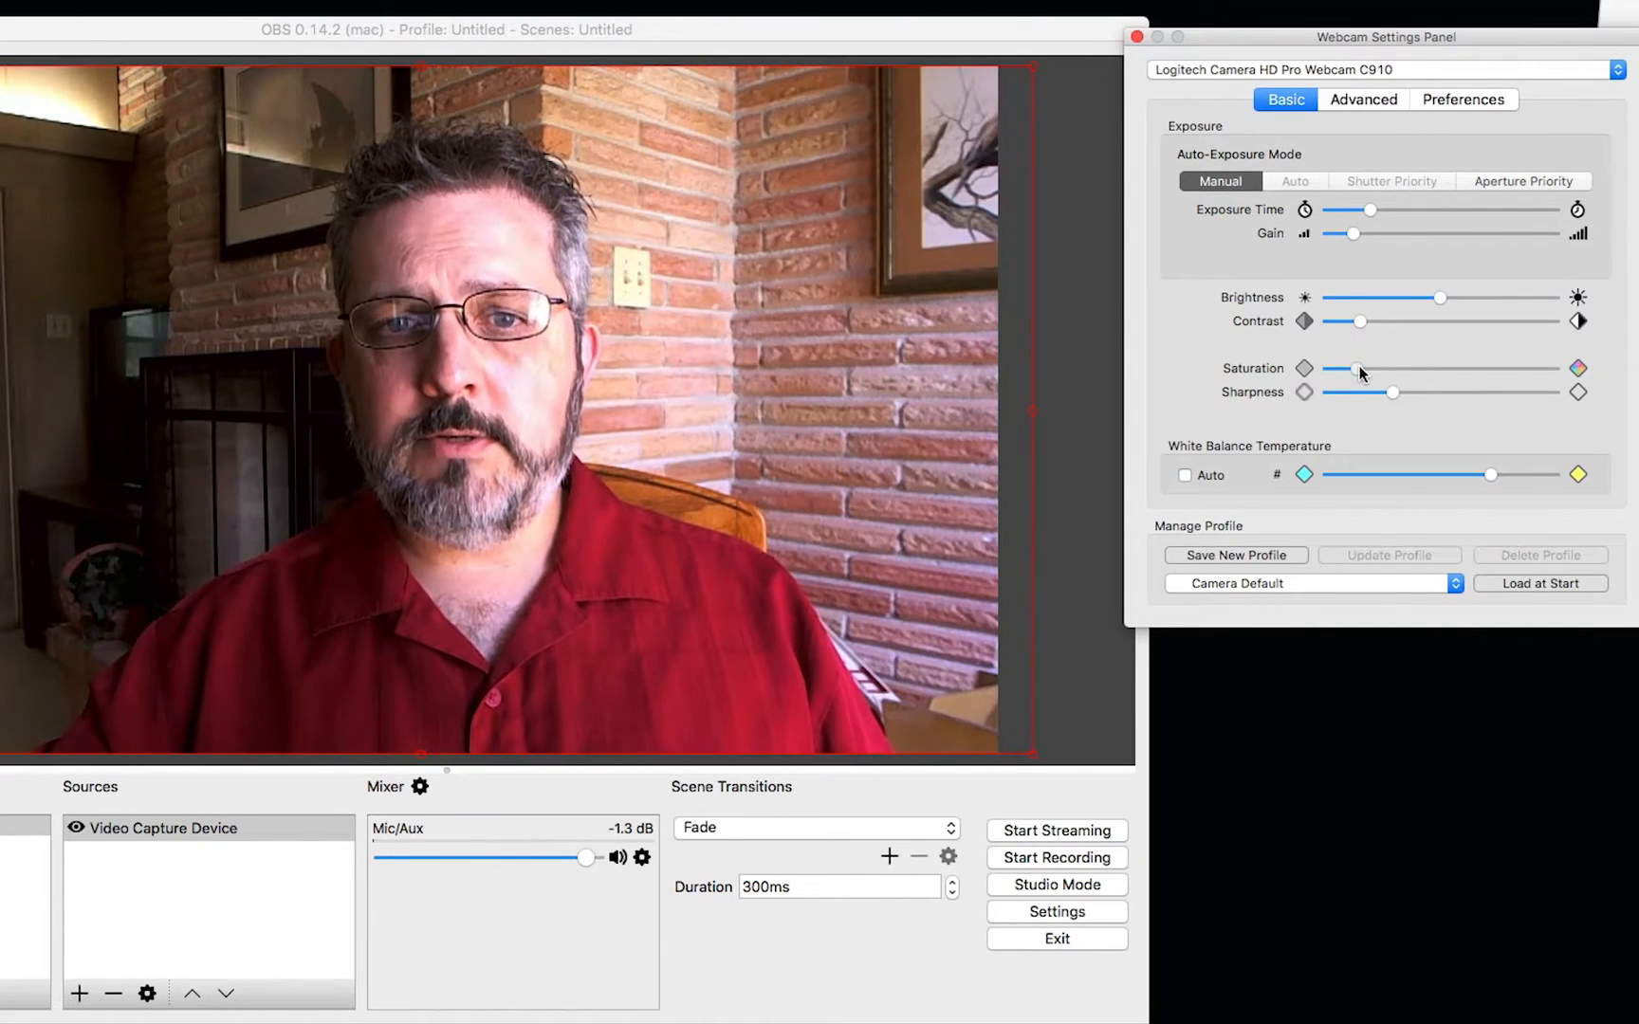
- Boost saturation strongly as a test, then bring it back to a low natural level
left_click_drag(1358, 368, 1463, 368)
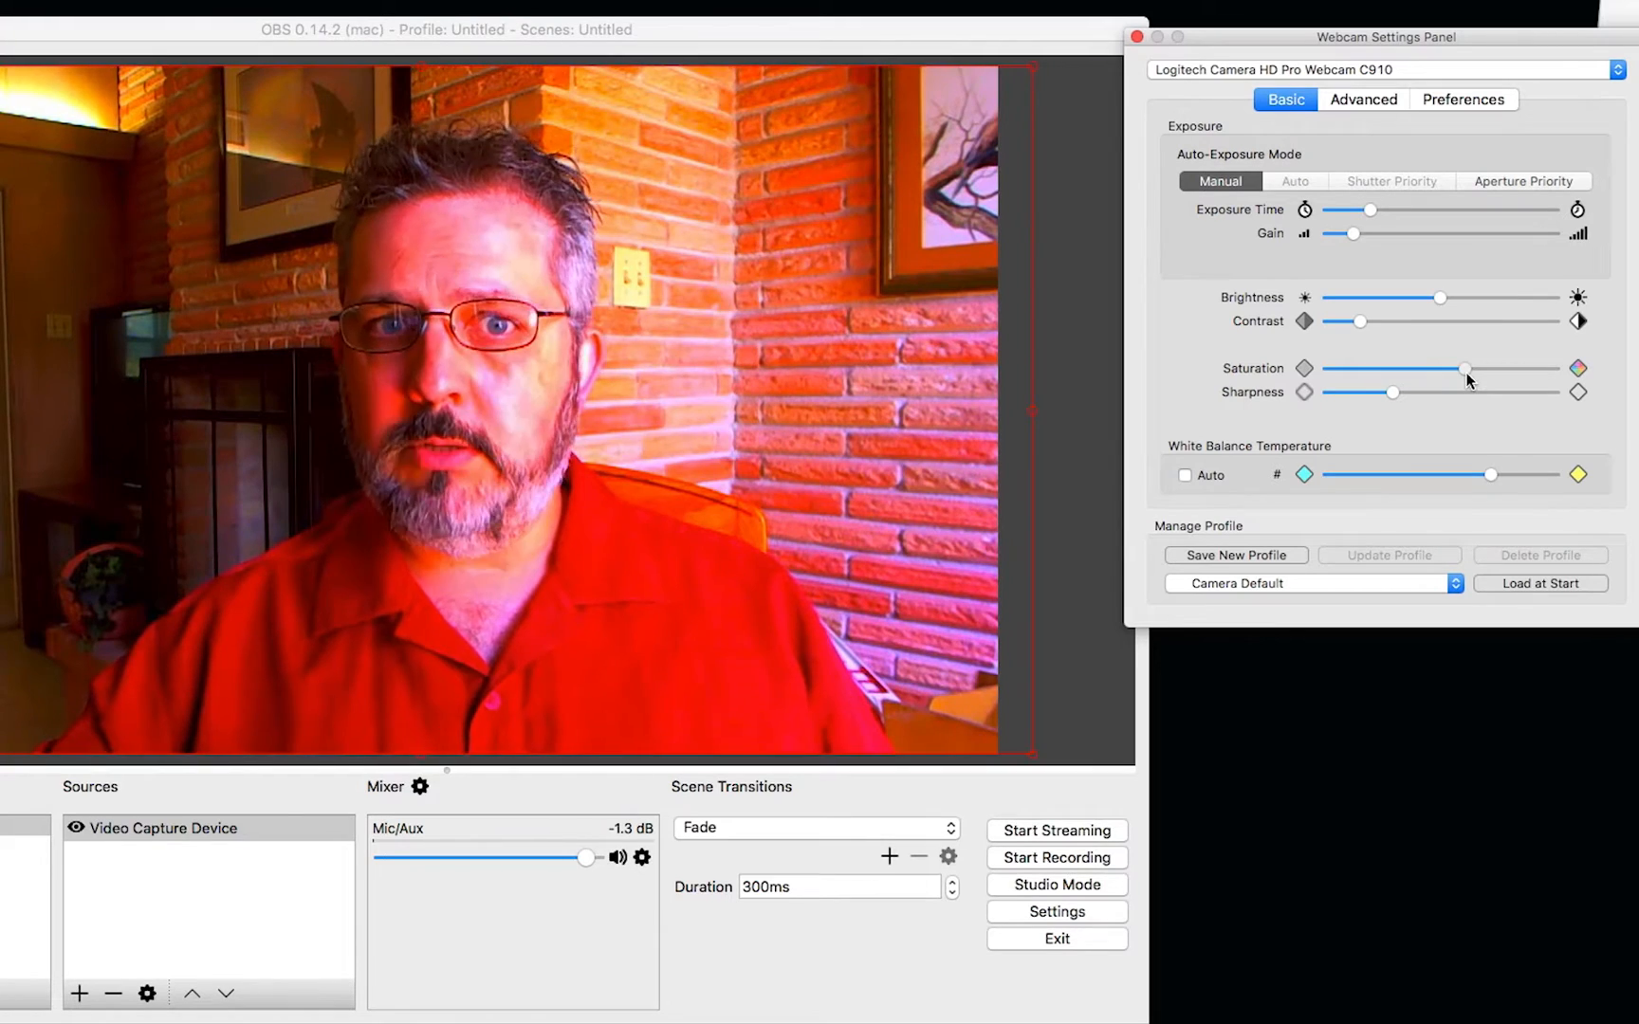
left_click_drag(1463, 368, 1387, 368)
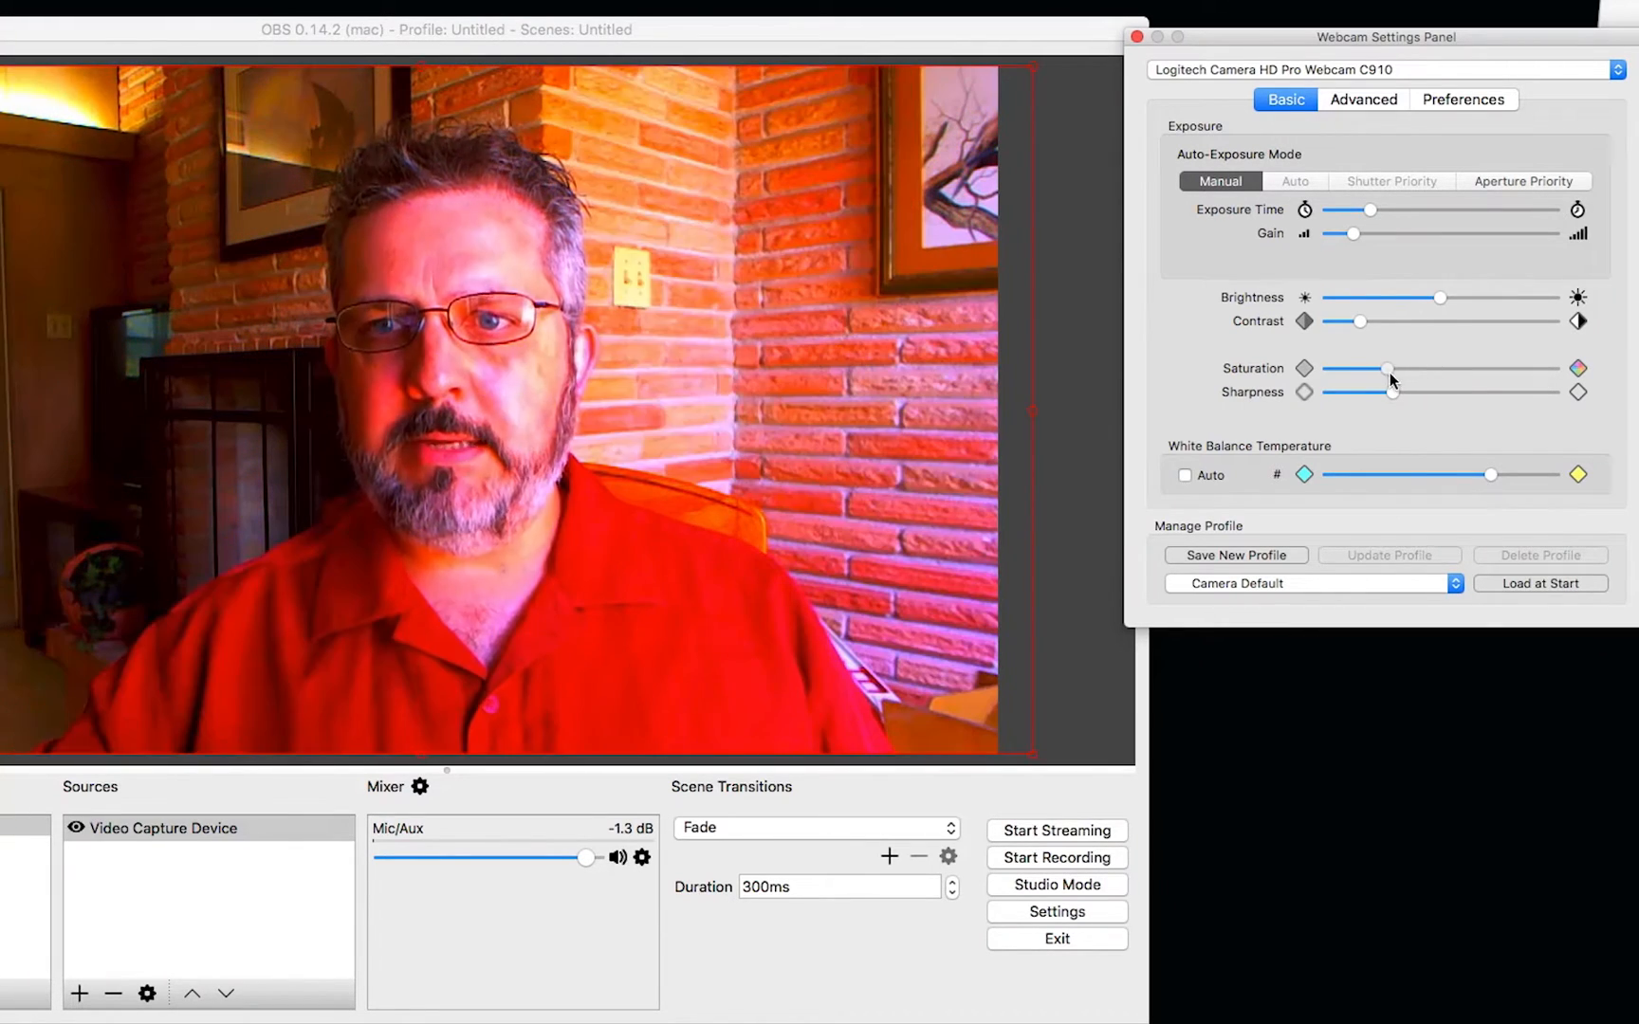
left_click_drag(1387, 368, 1349, 368)
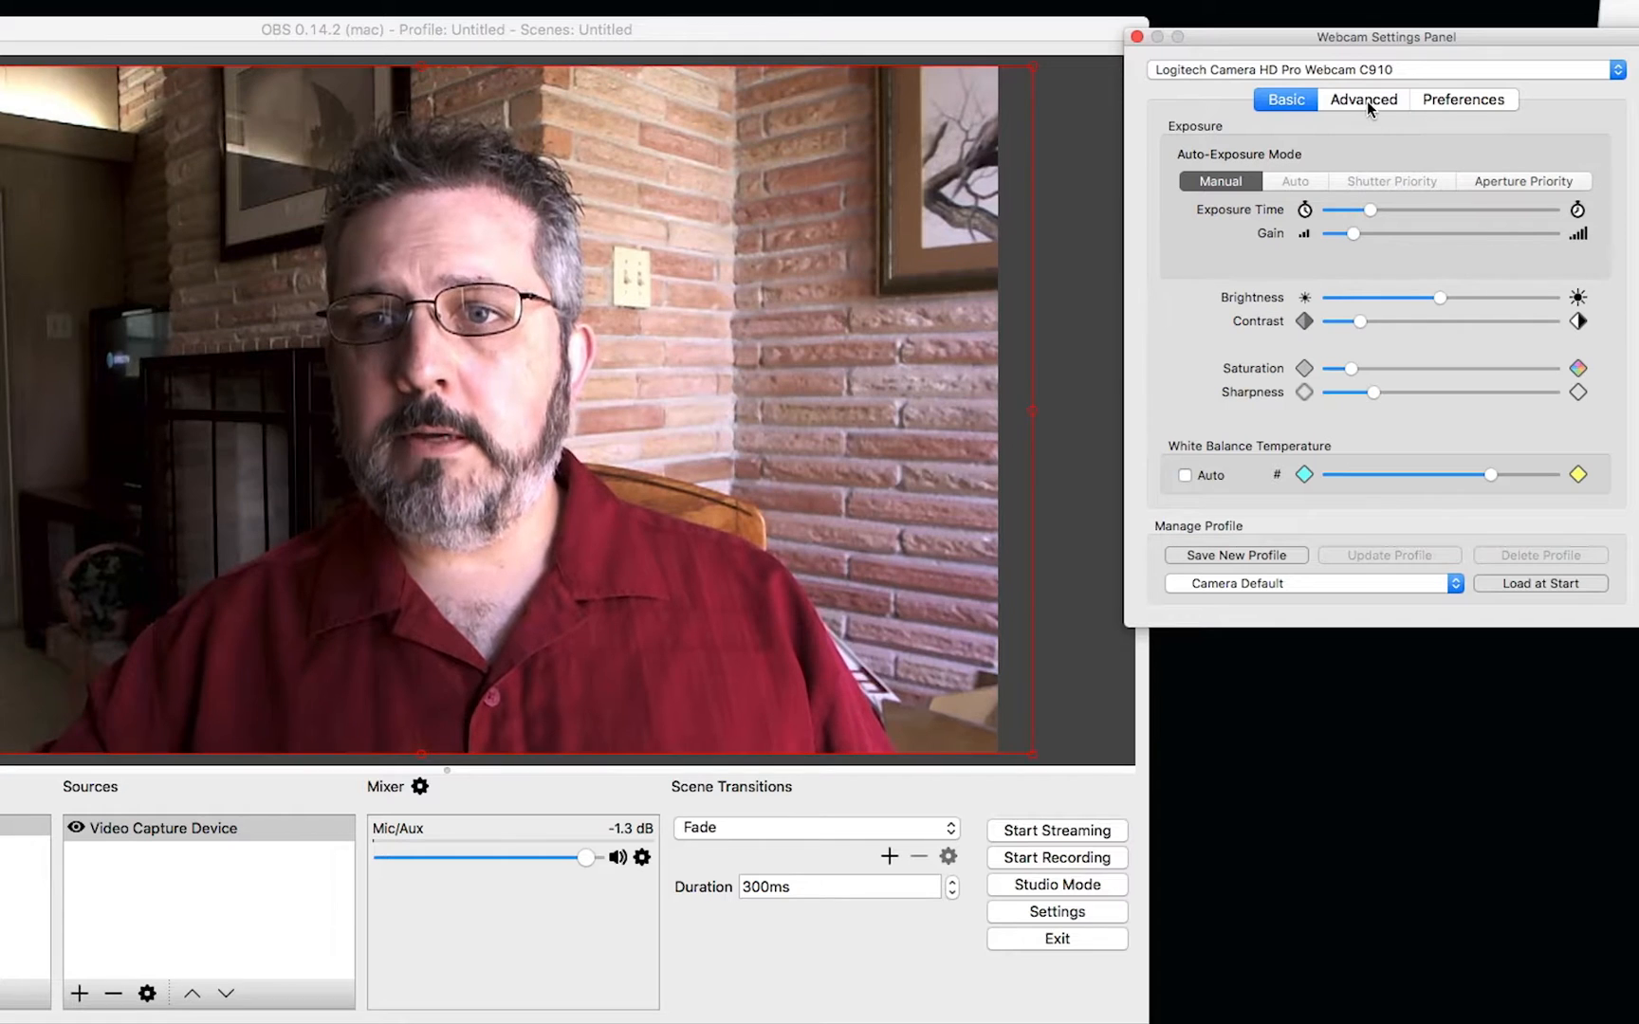
- In the Advanced controls, test manual focus across blurry and sharp, then restore autofocus
left_click(1364, 99)
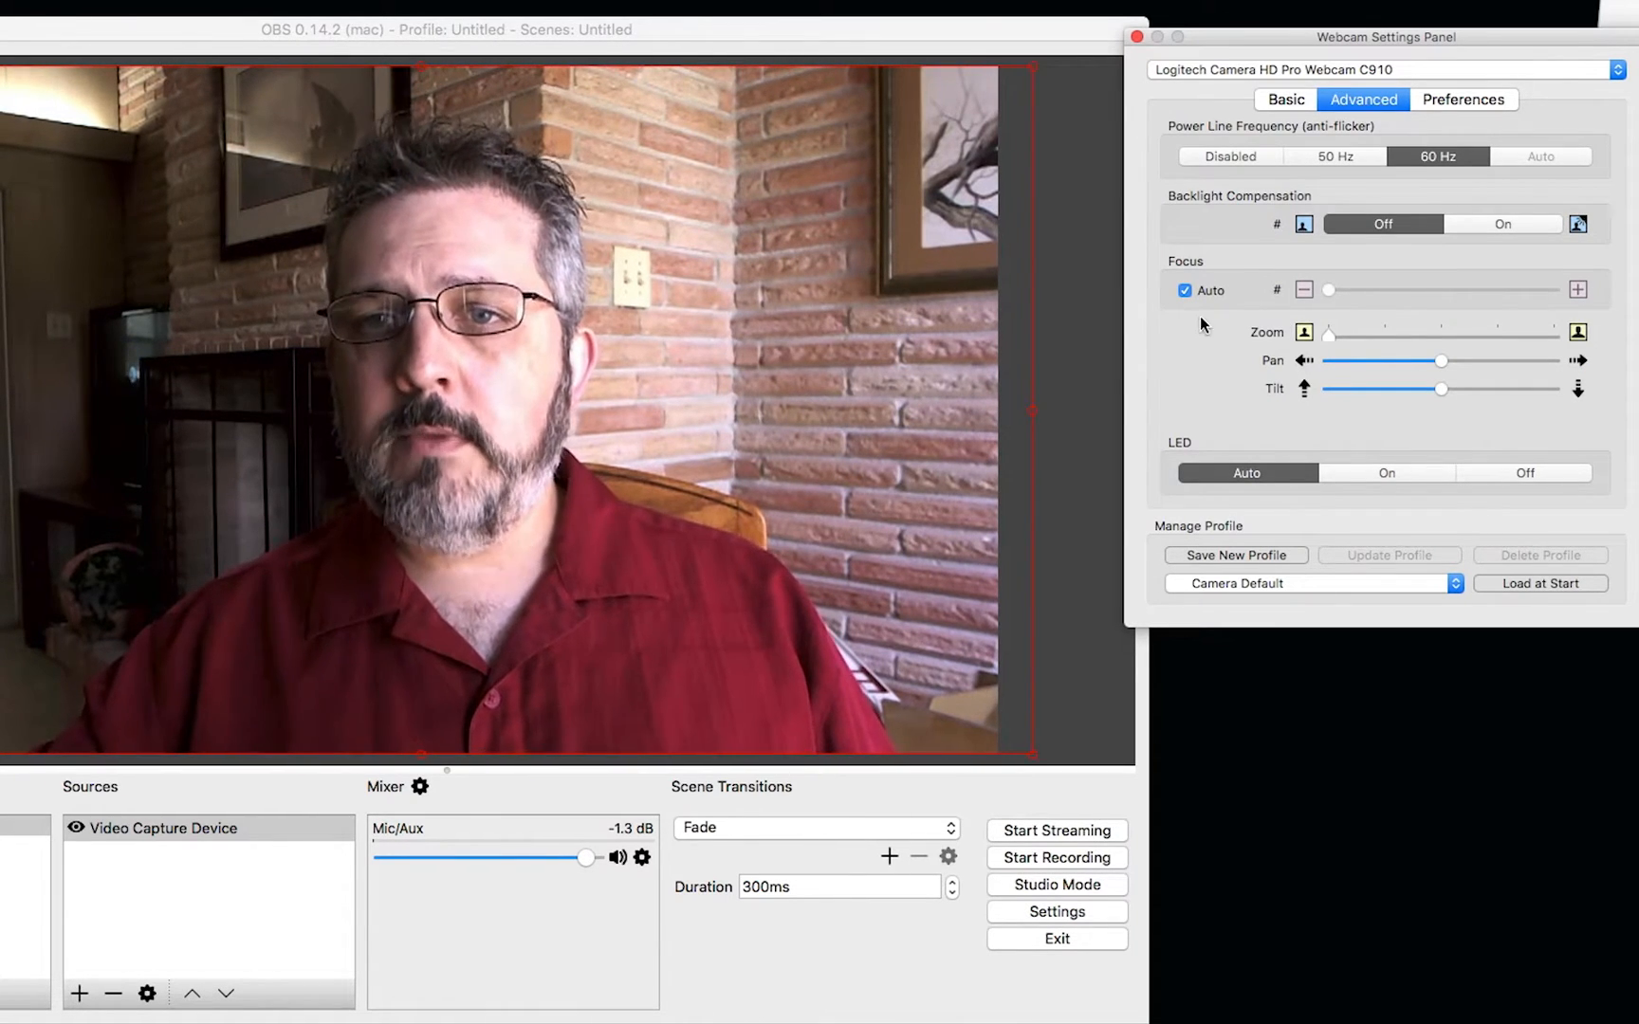
left_click(1184, 290)
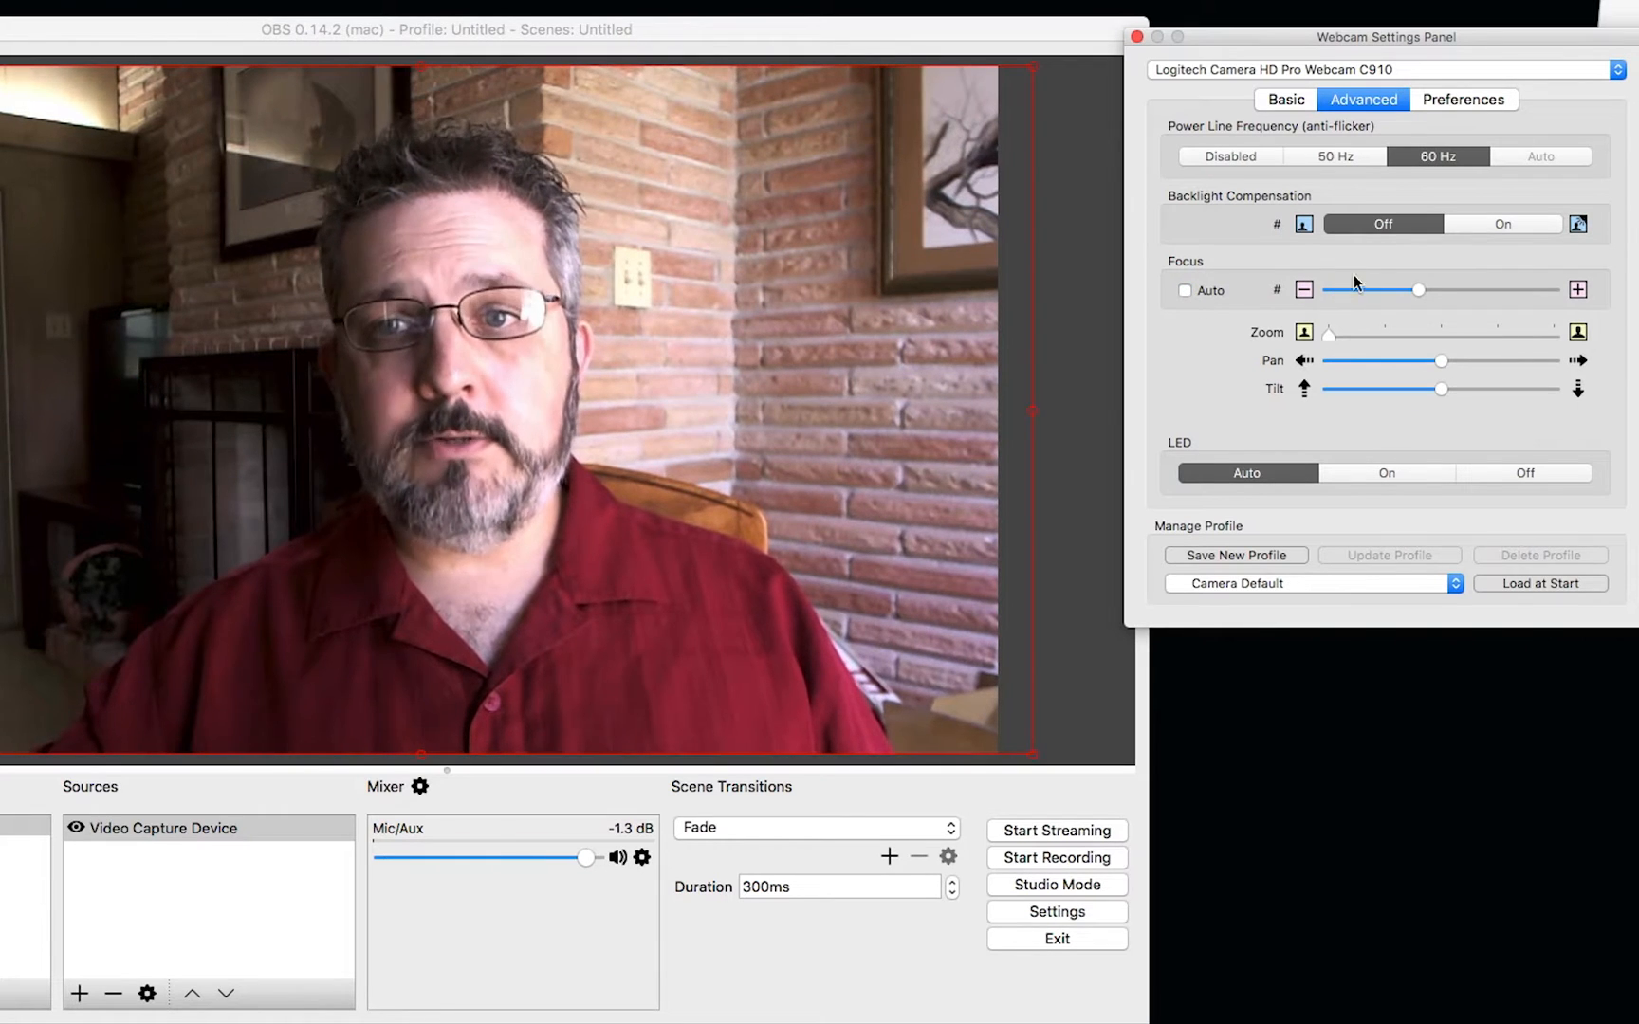
left_click_drag(1417, 290, 1503, 291)
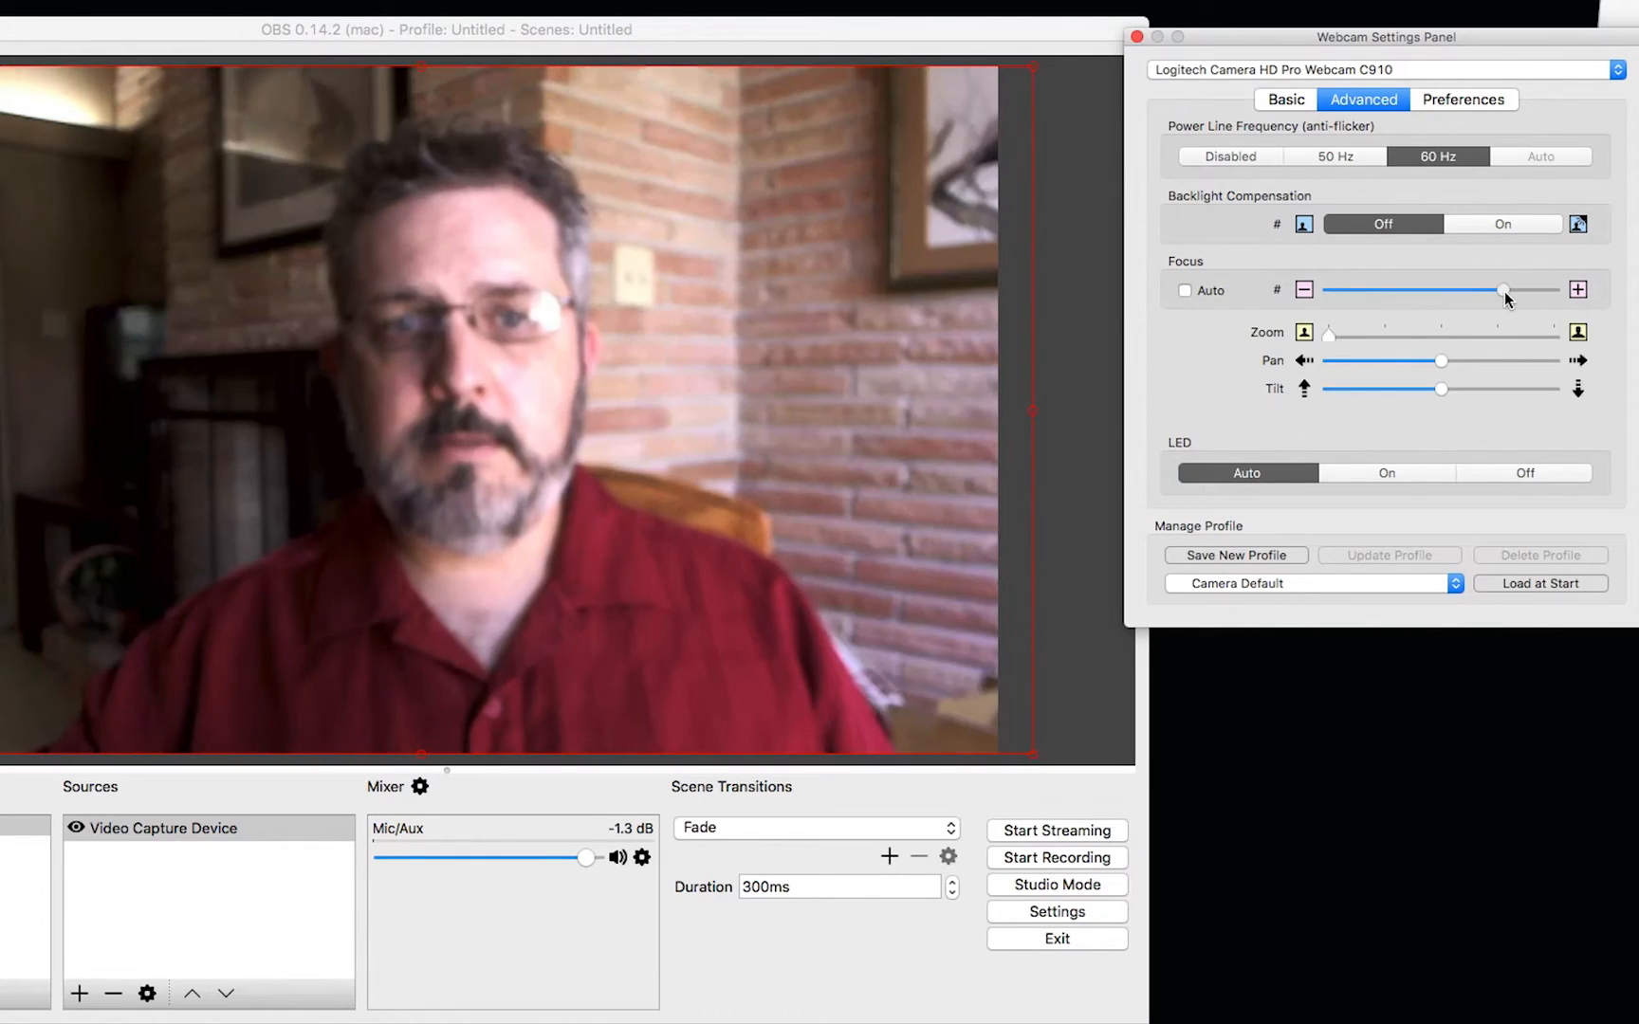
left_click_drag(1503, 290, 1475, 290)
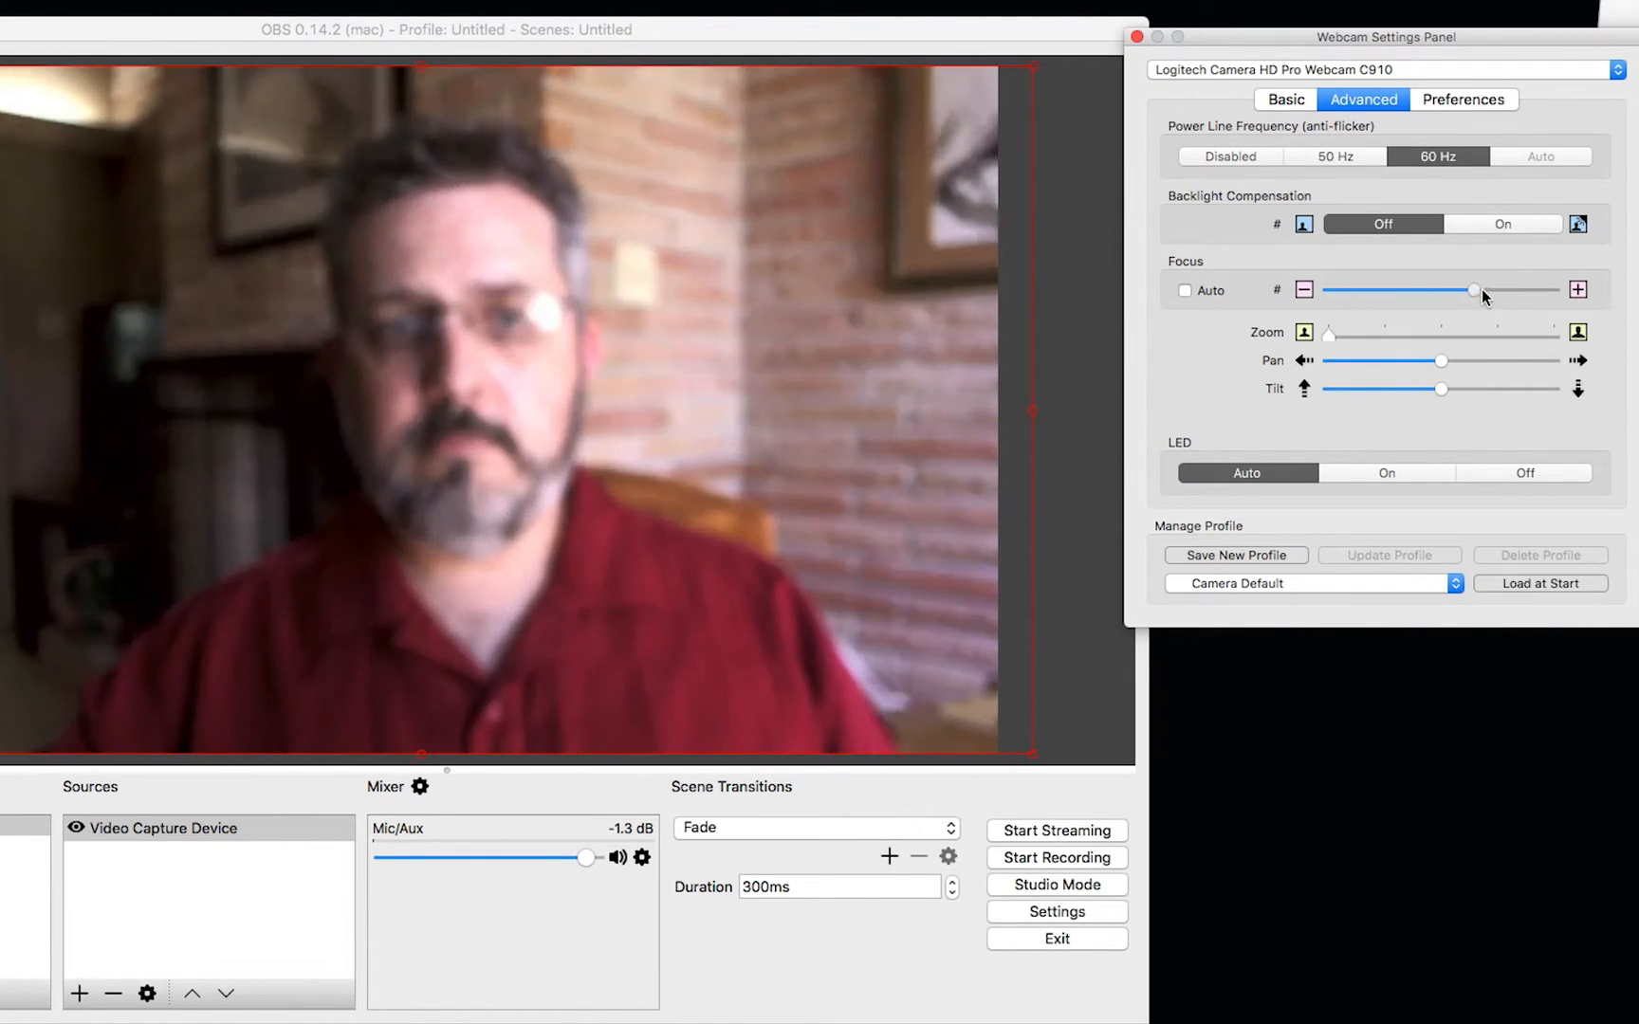
left_click_drag(1472, 291, 1397, 290)
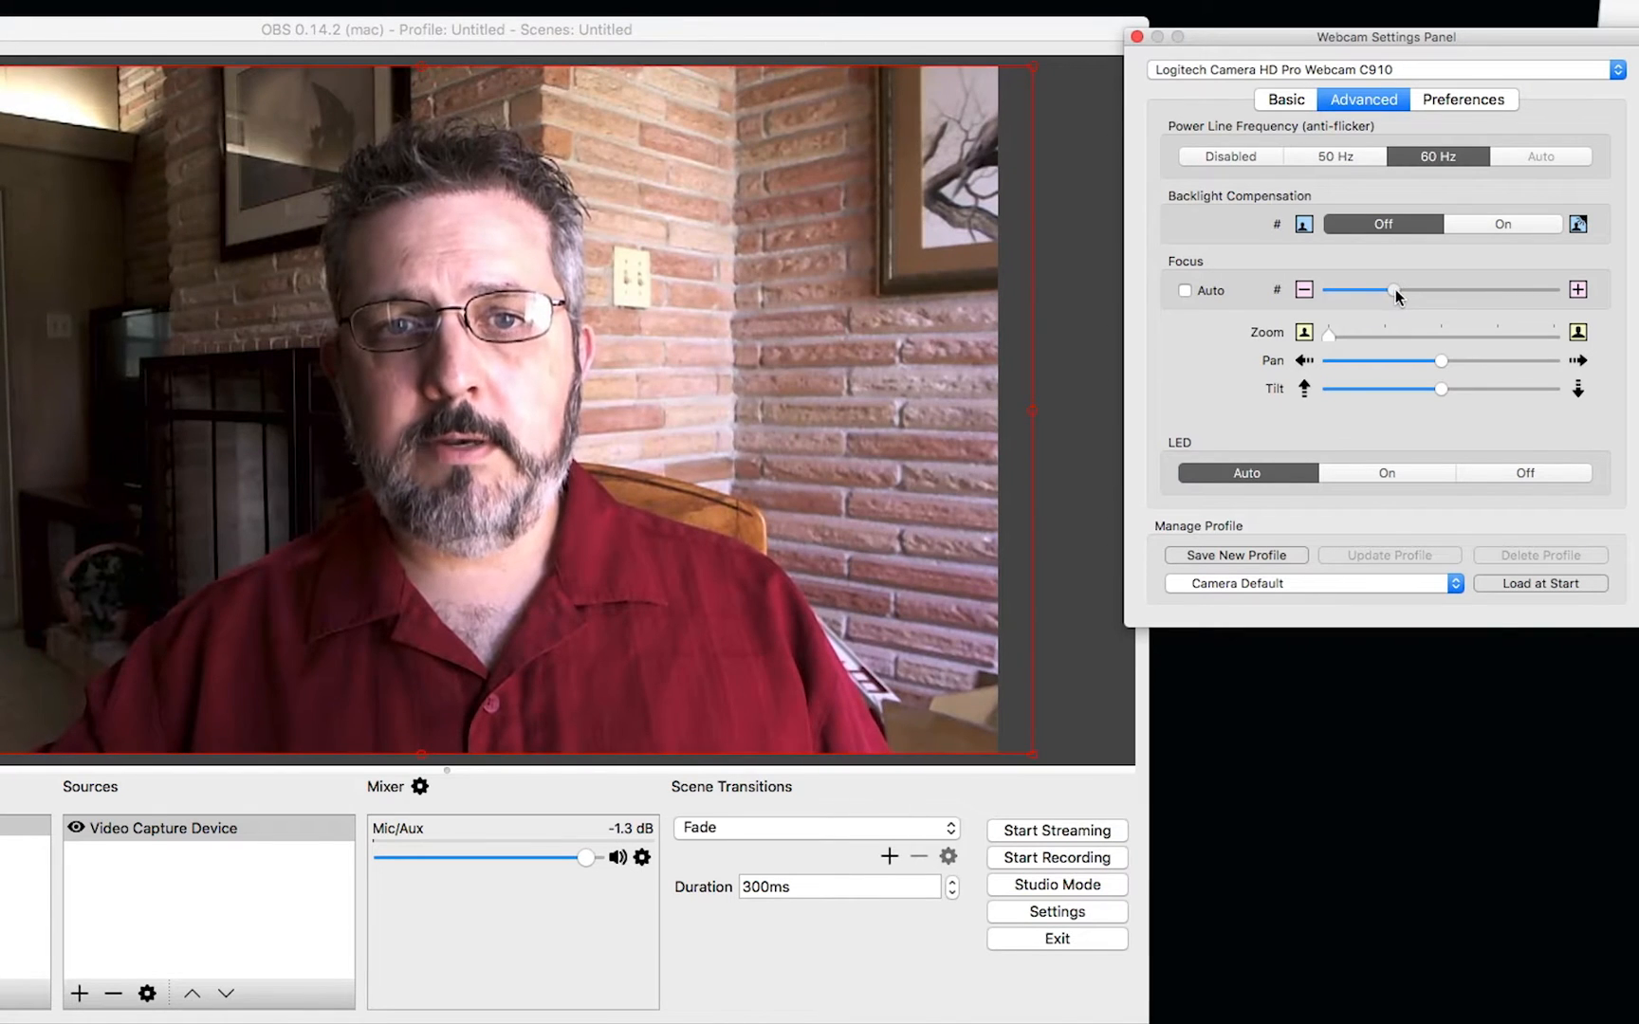
left_click_drag(1396, 290, 1431, 290)
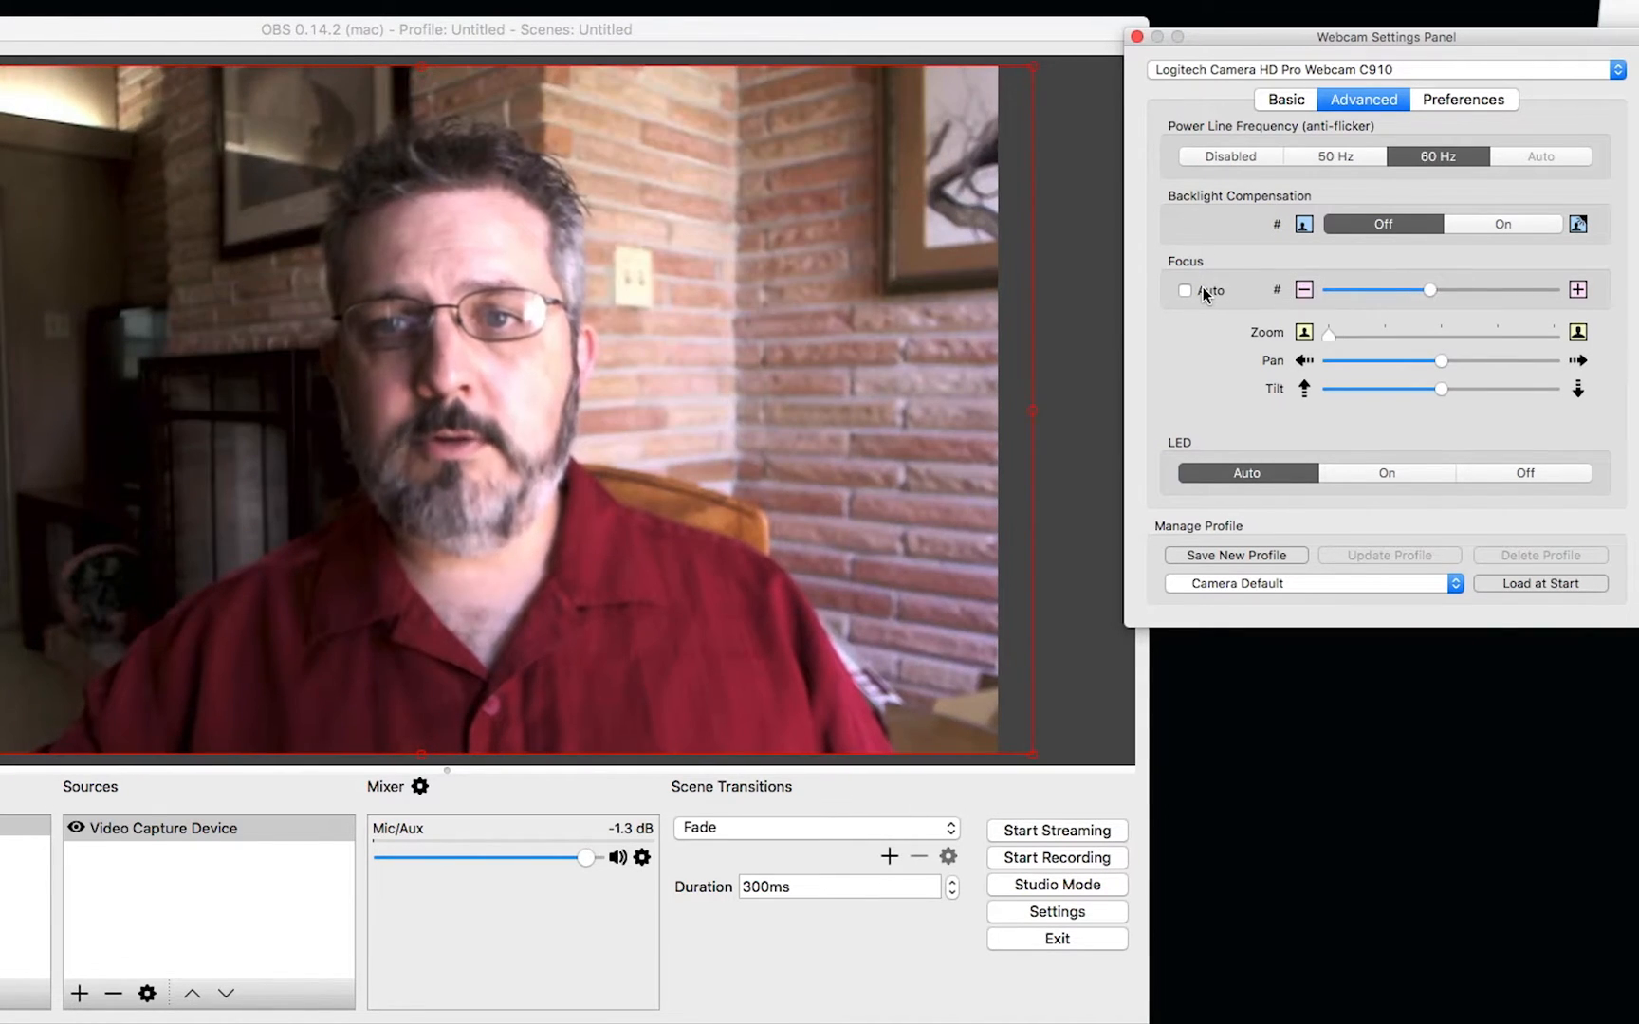
left_click(1186, 290)
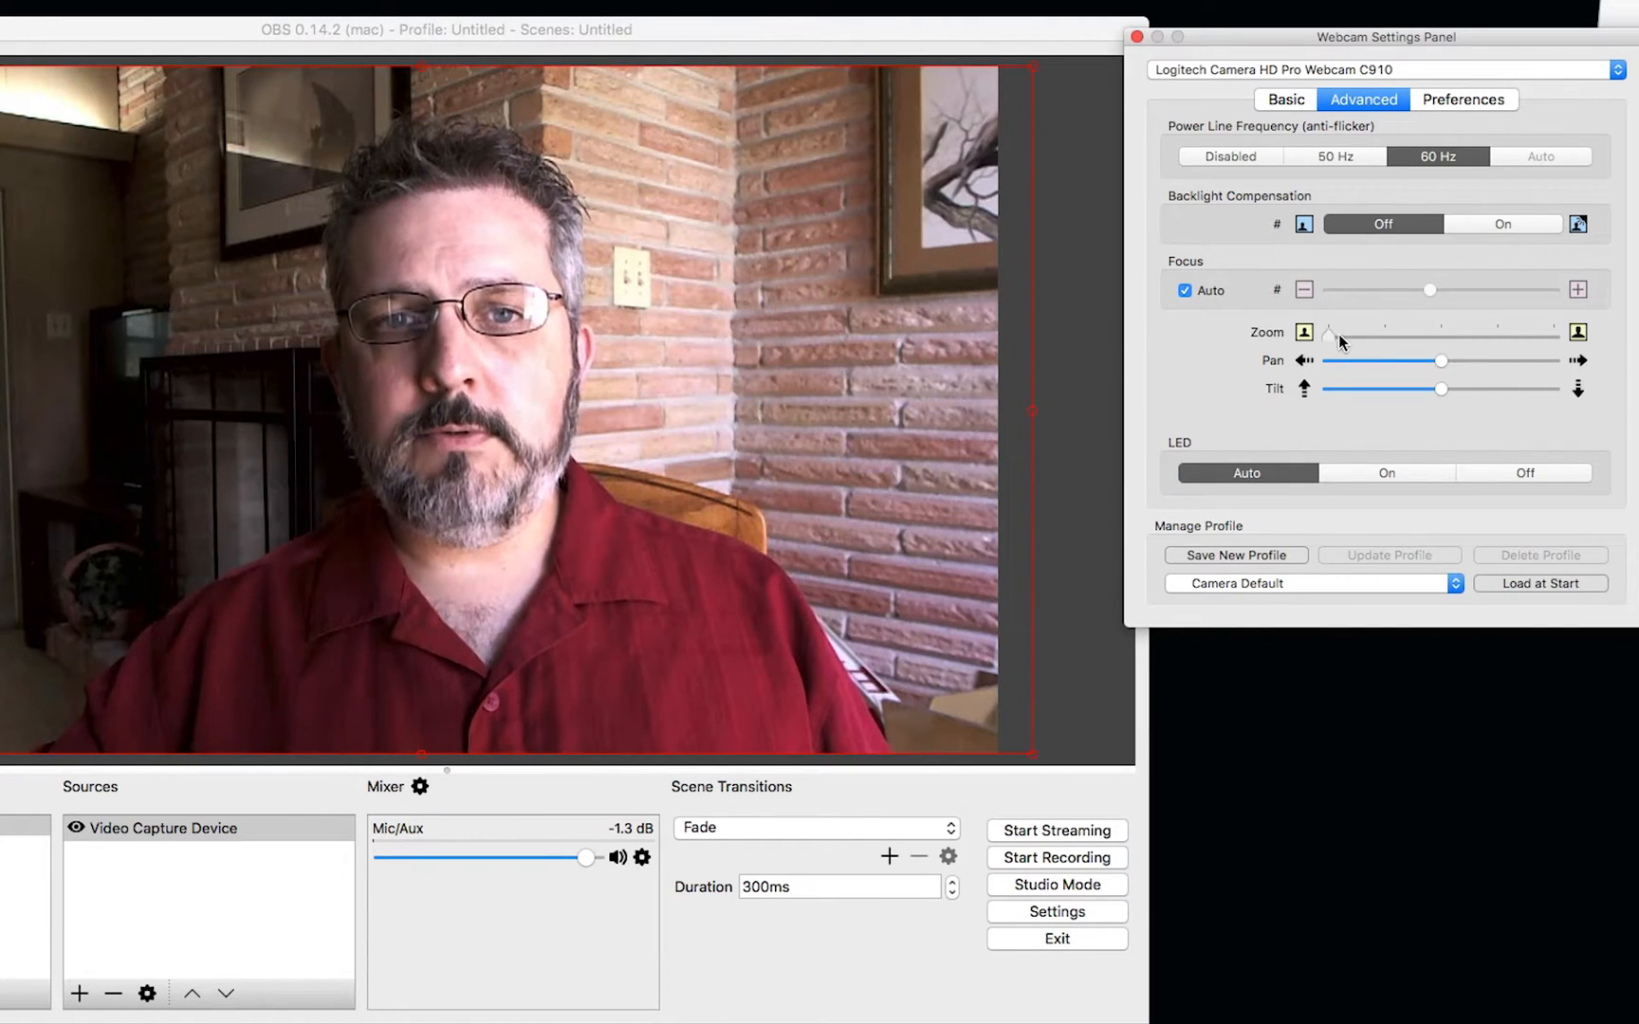
- Zoom in on the face, try pan and tilt, then zoom back out to the full room view
left_click_drag(1330, 332, 1385, 332)
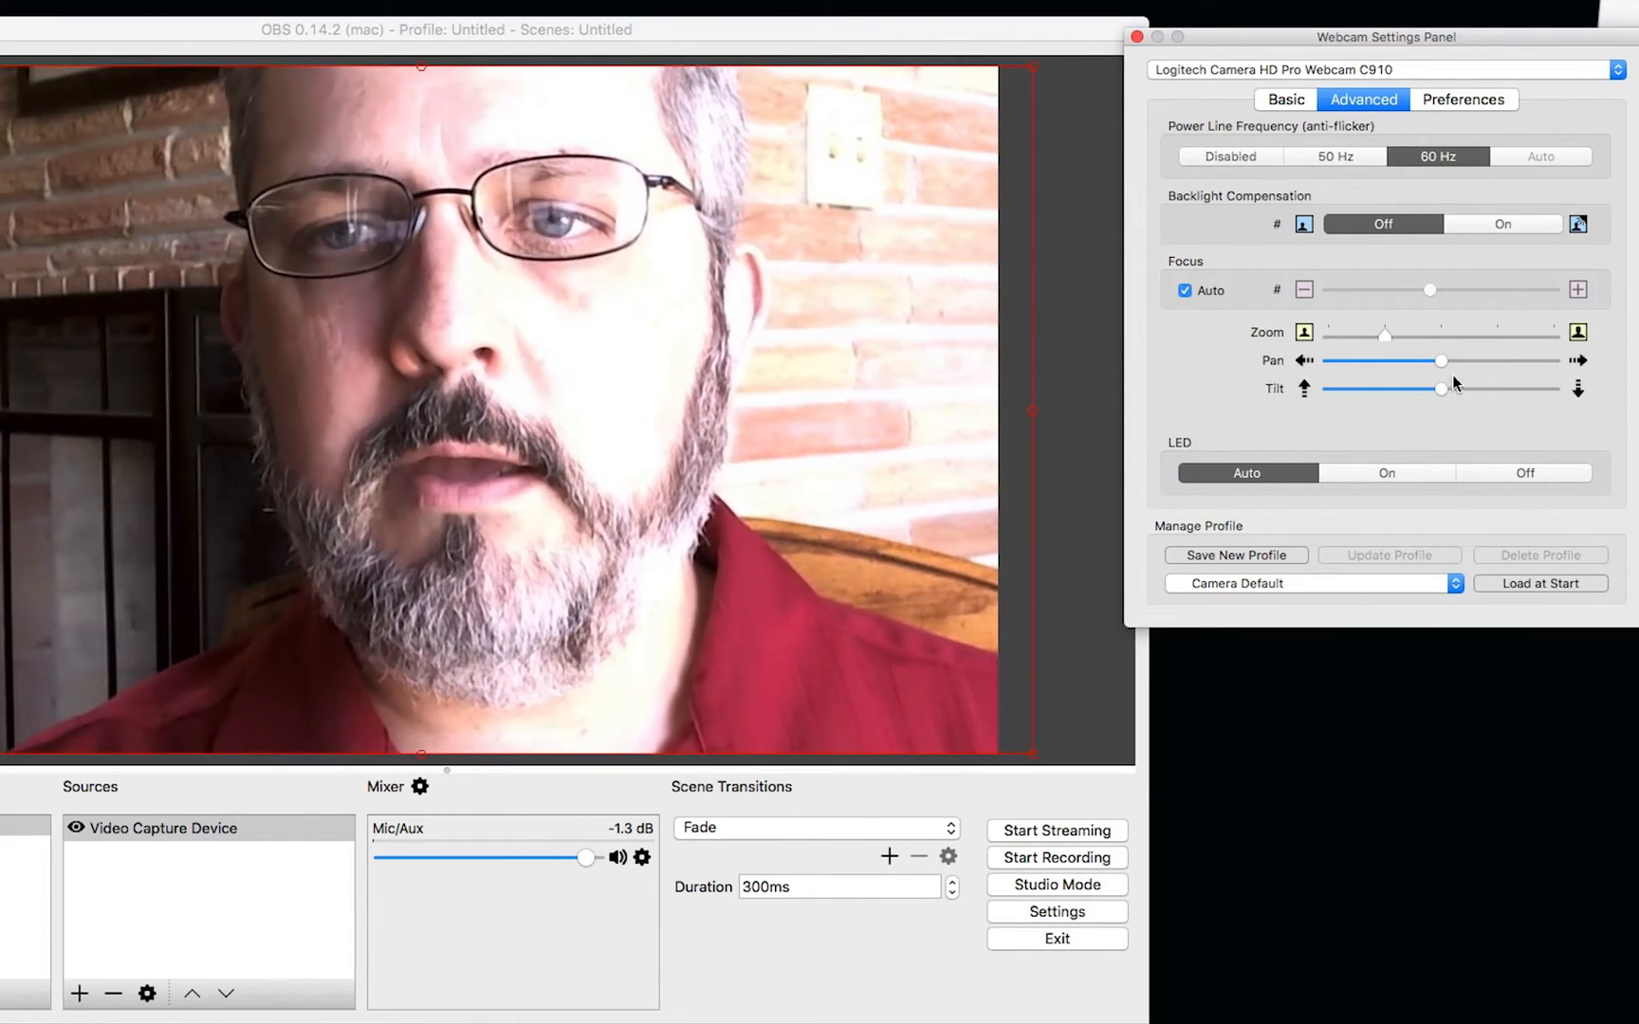
left_click_drag(1414, 387, 1442, 387)
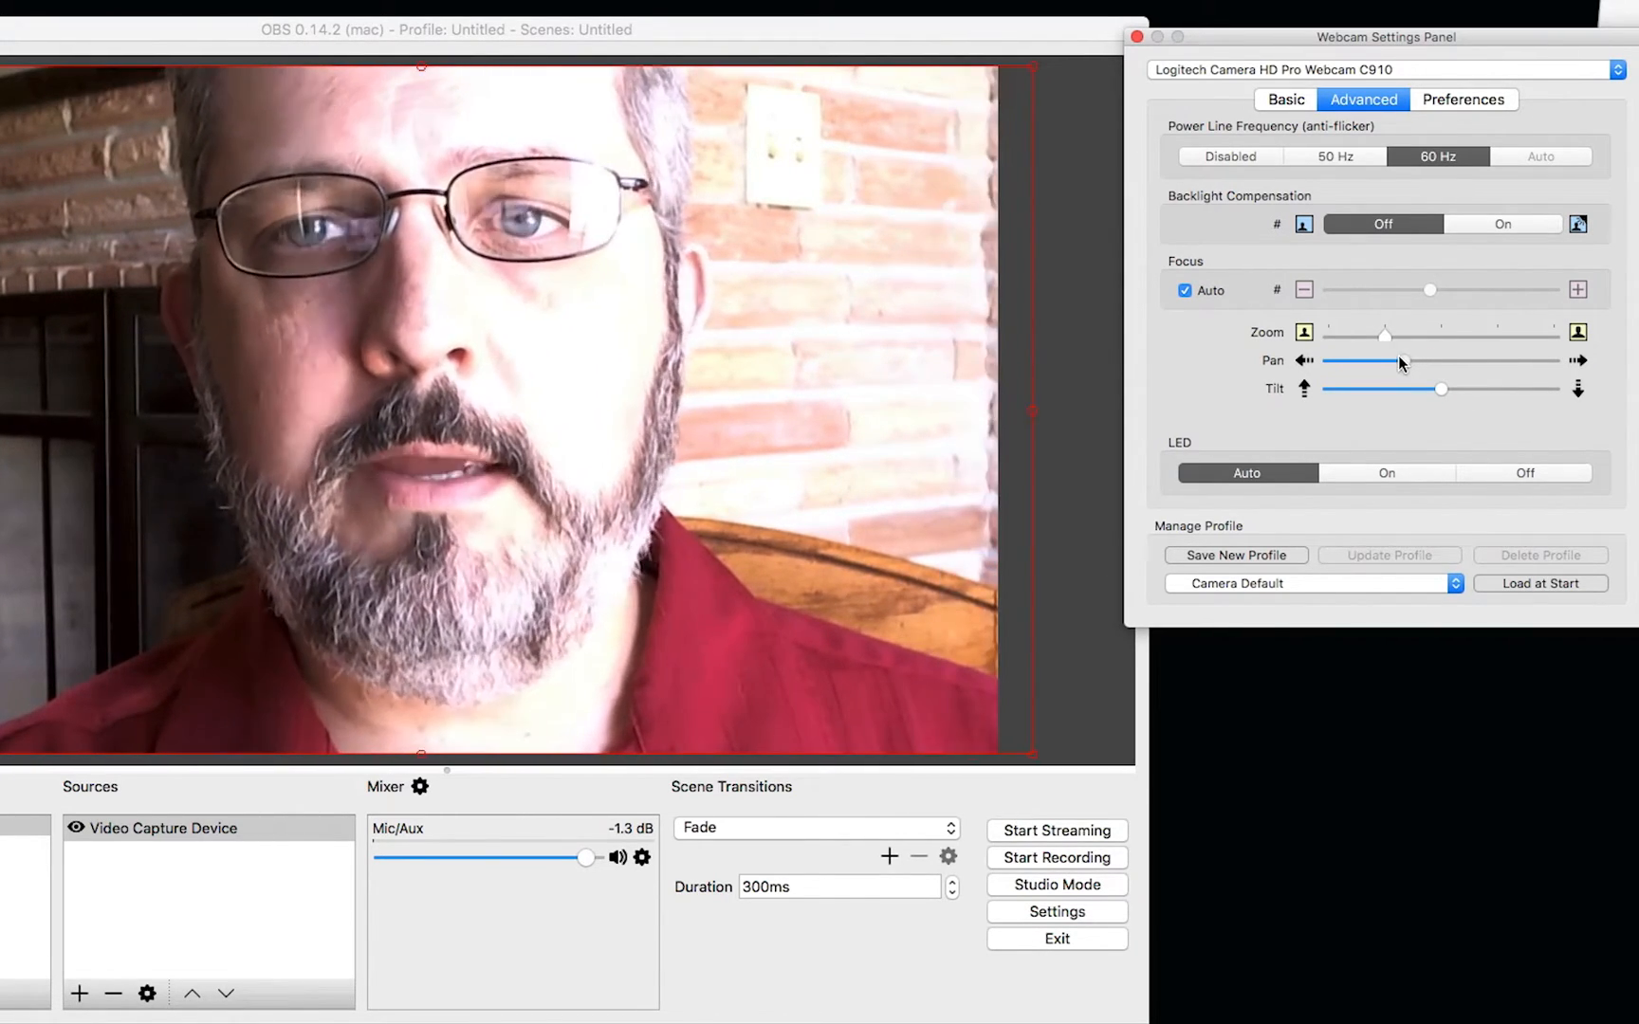
left_click_drag(1446, 389, 1493, 389)
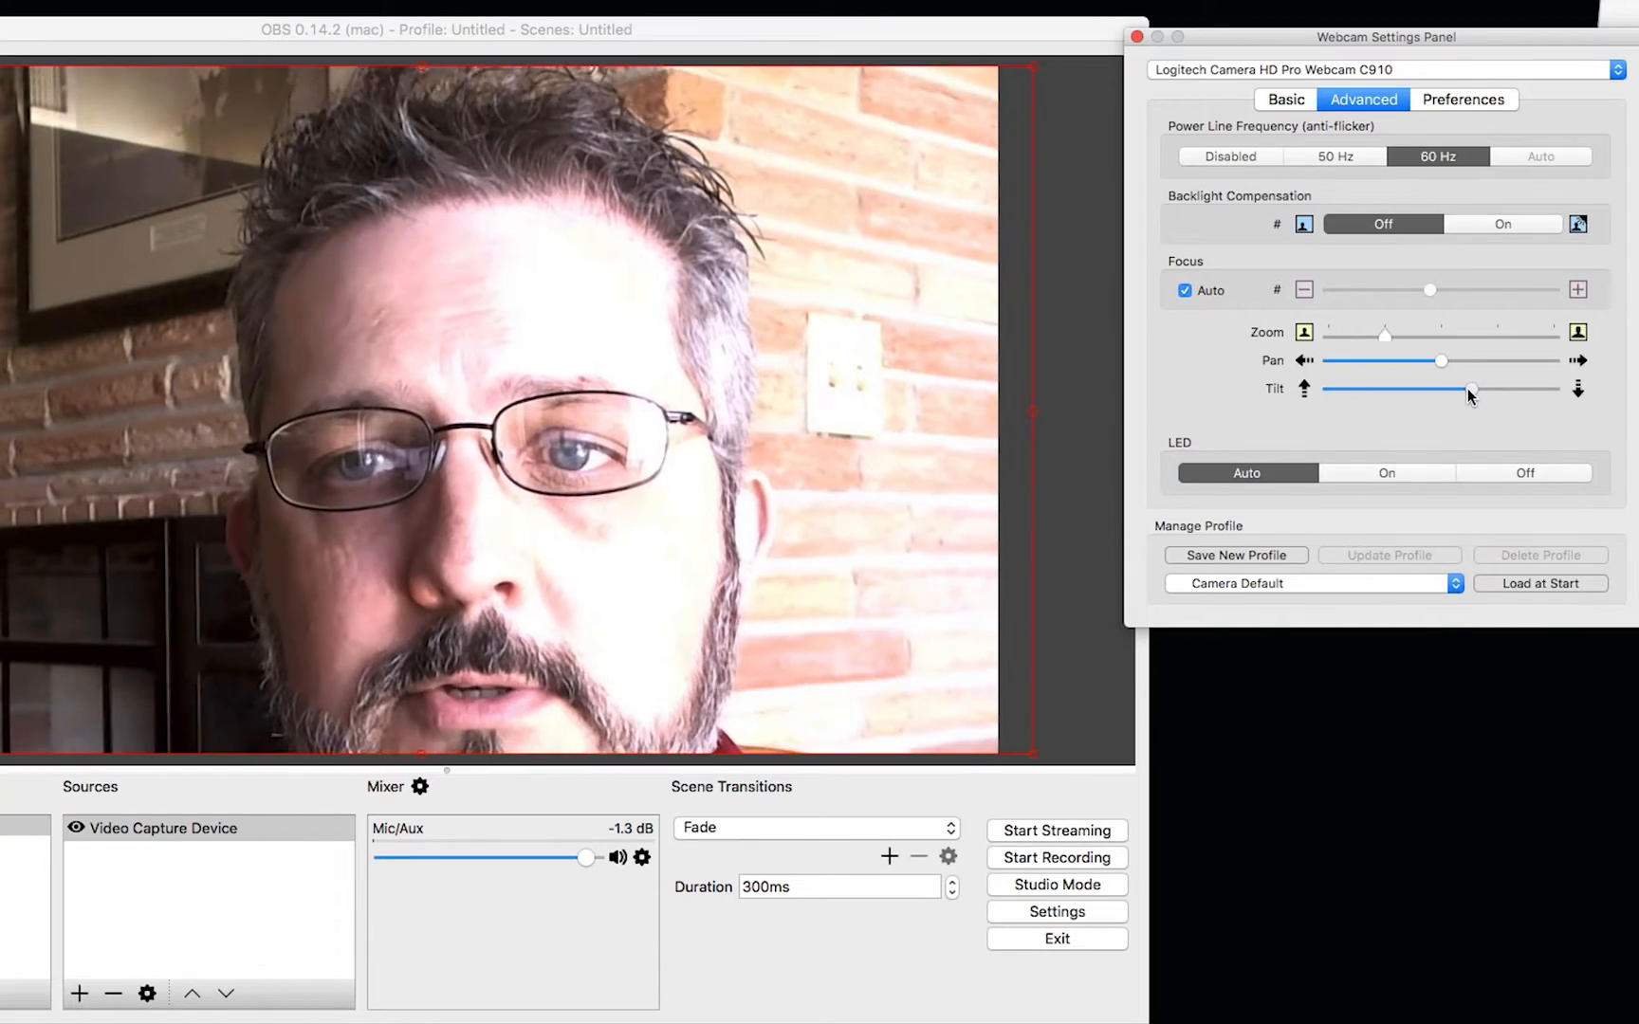
left_click_drag(1472, 389, 1461, 388)
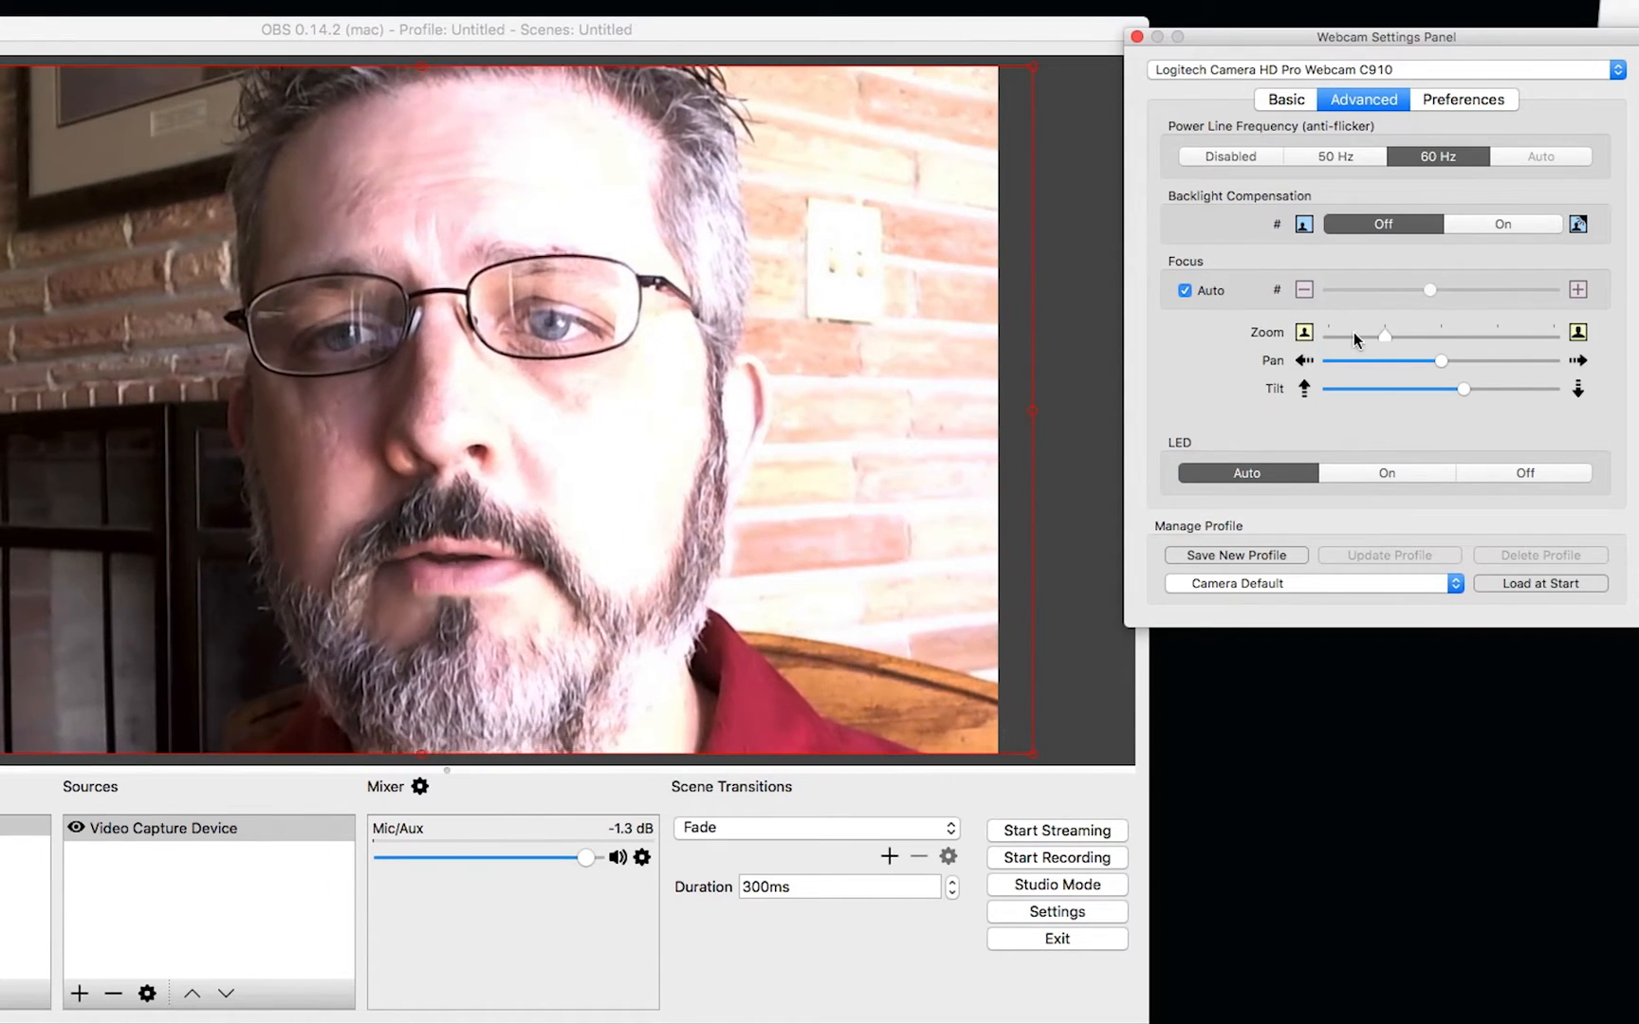
left_click_drag(1384, 332, 1330, 332)
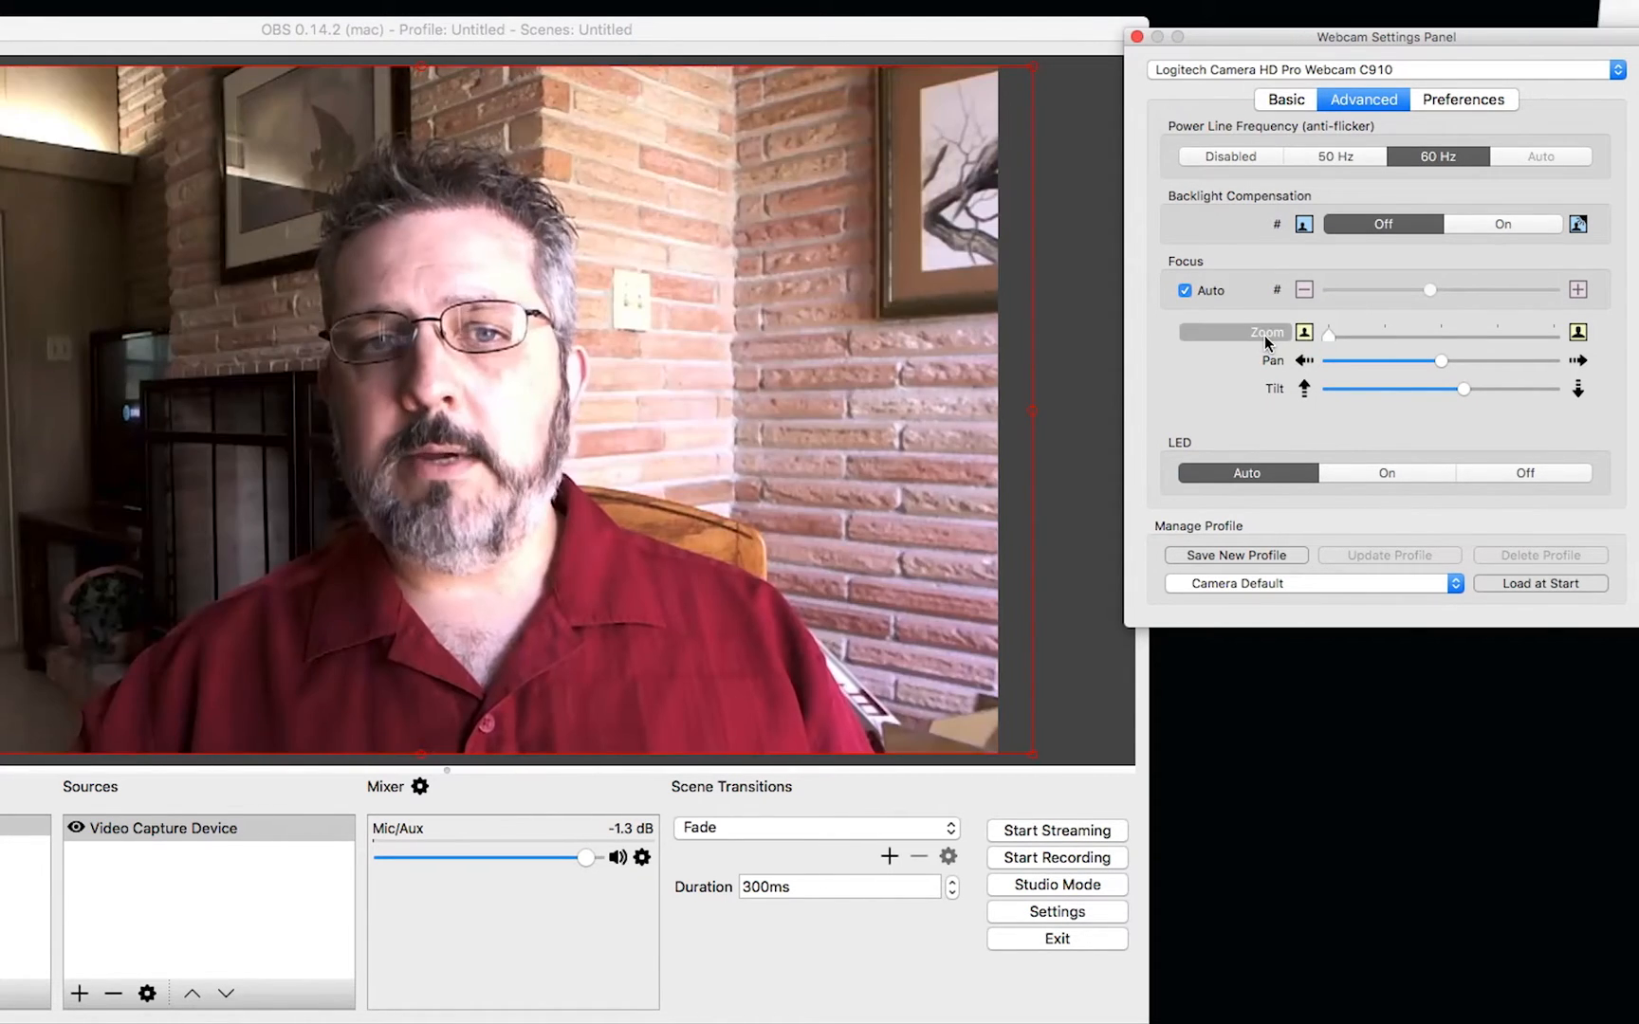